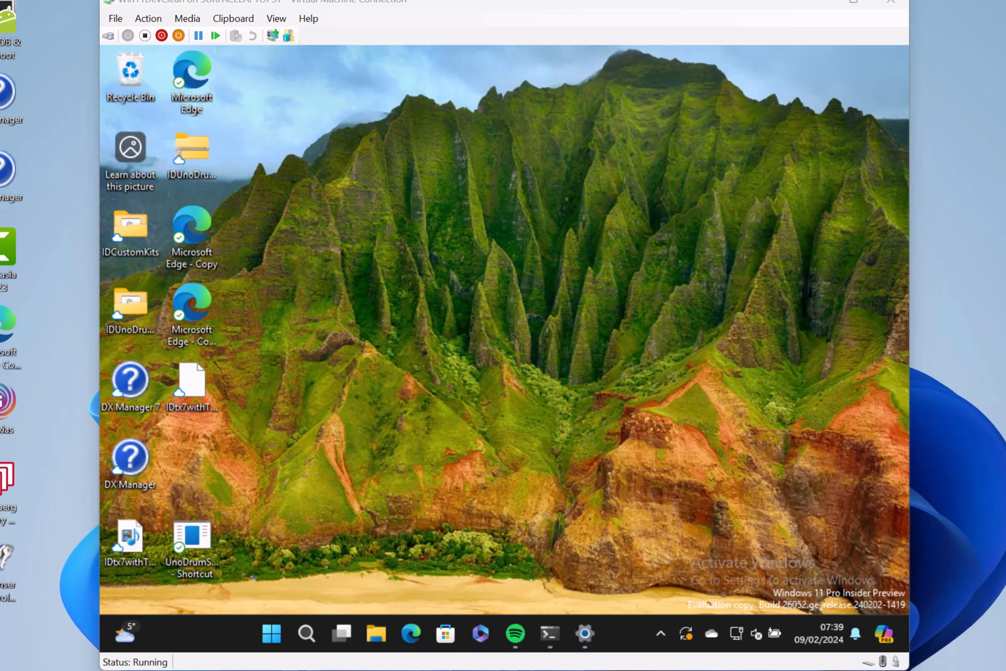
mouse_move(298, 341)
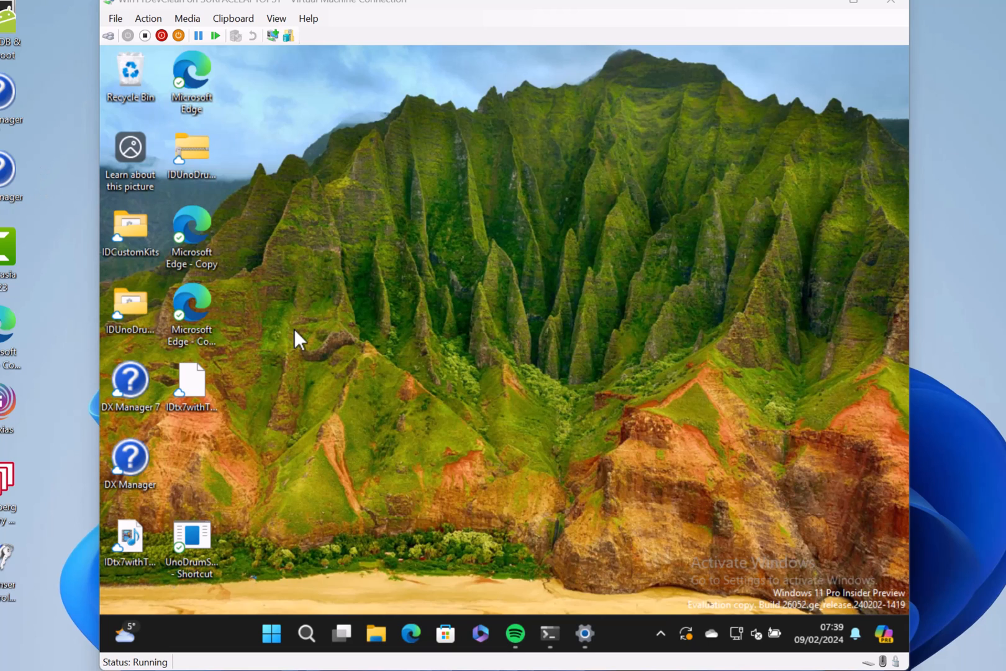
mouse_move(491, 331)
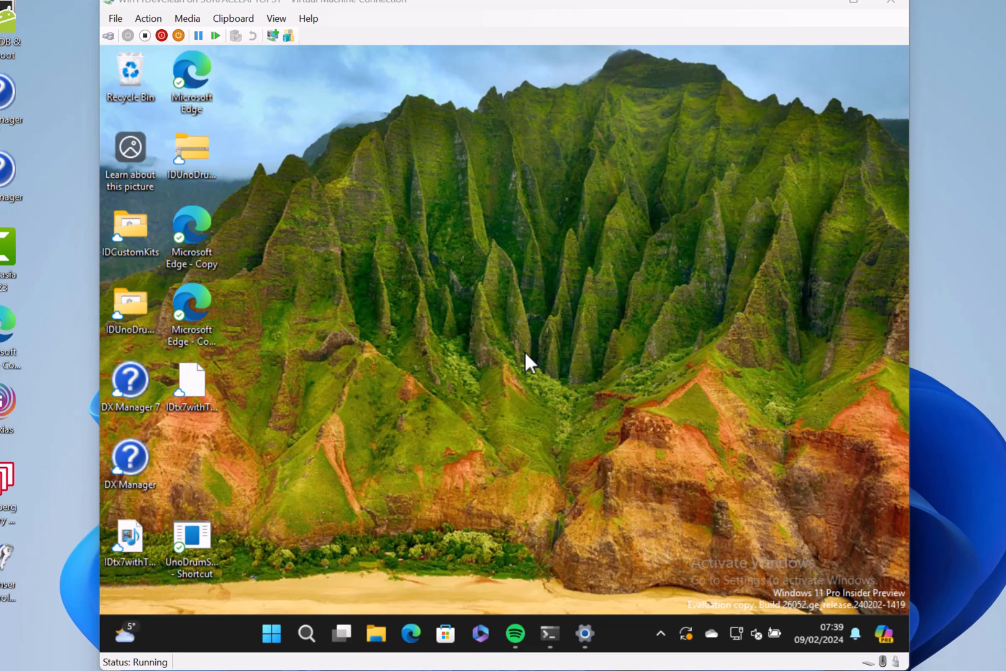
mouse_move(404, 555)
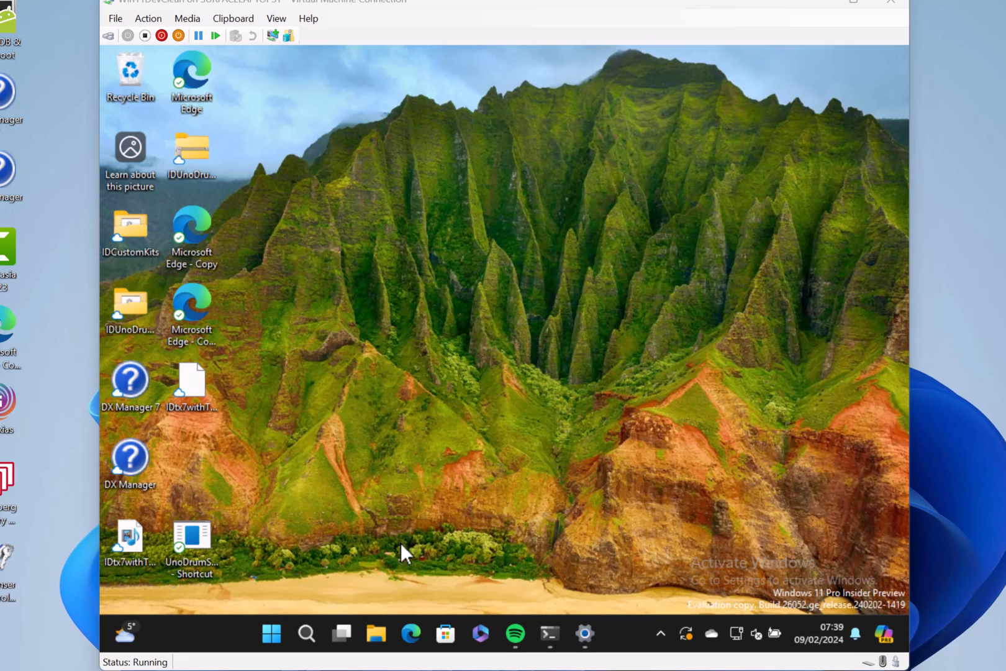
mouse_move(582, 640)
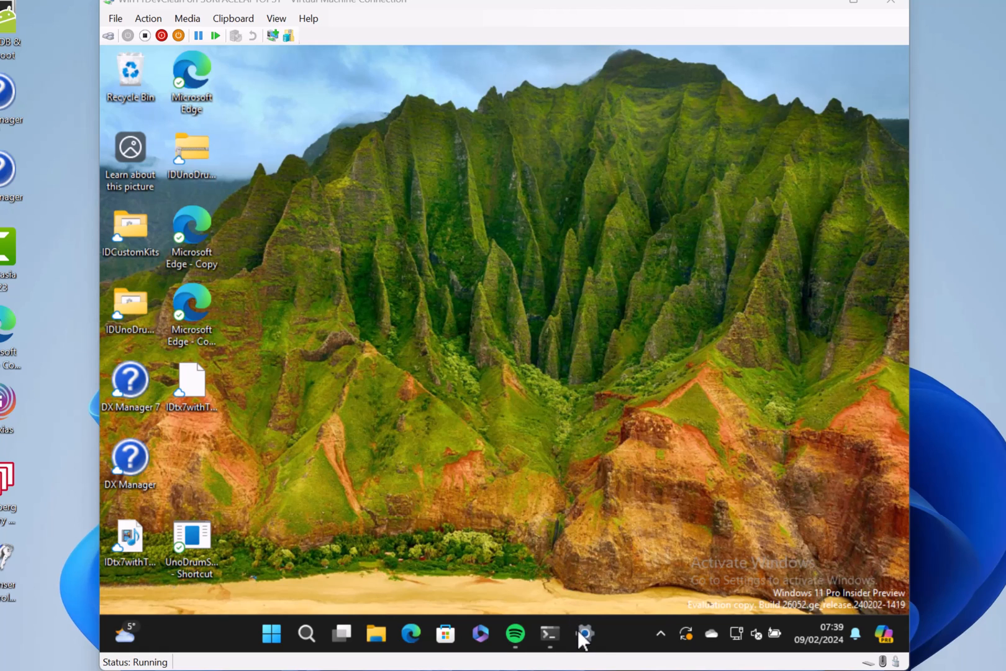
- Restore Settings and search 'sudo' to reach the System > For developers page
left_click(582, 635)
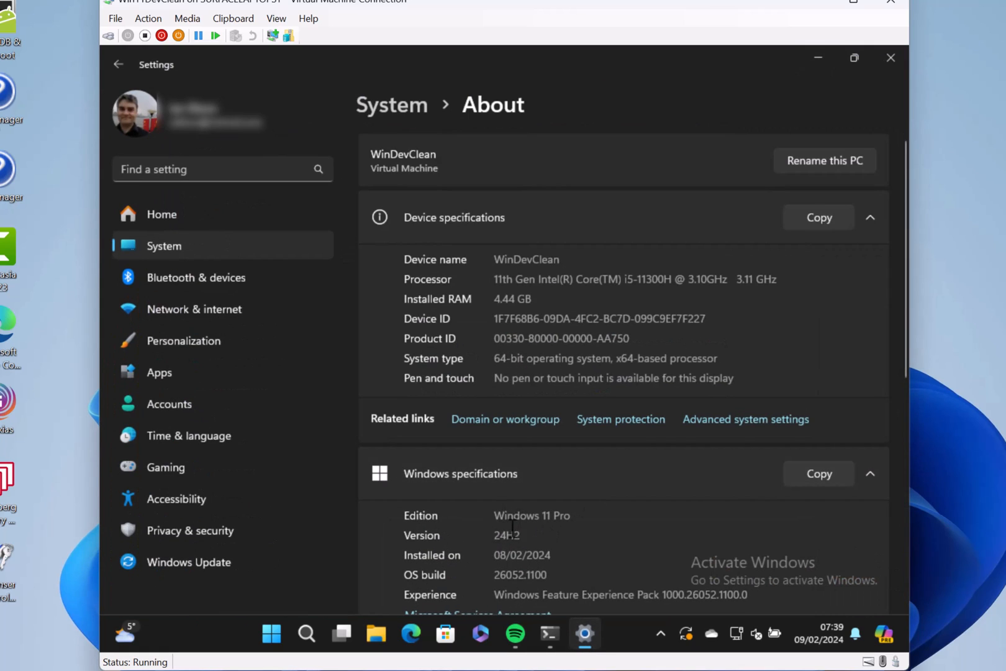
mouse_move(504, 549)
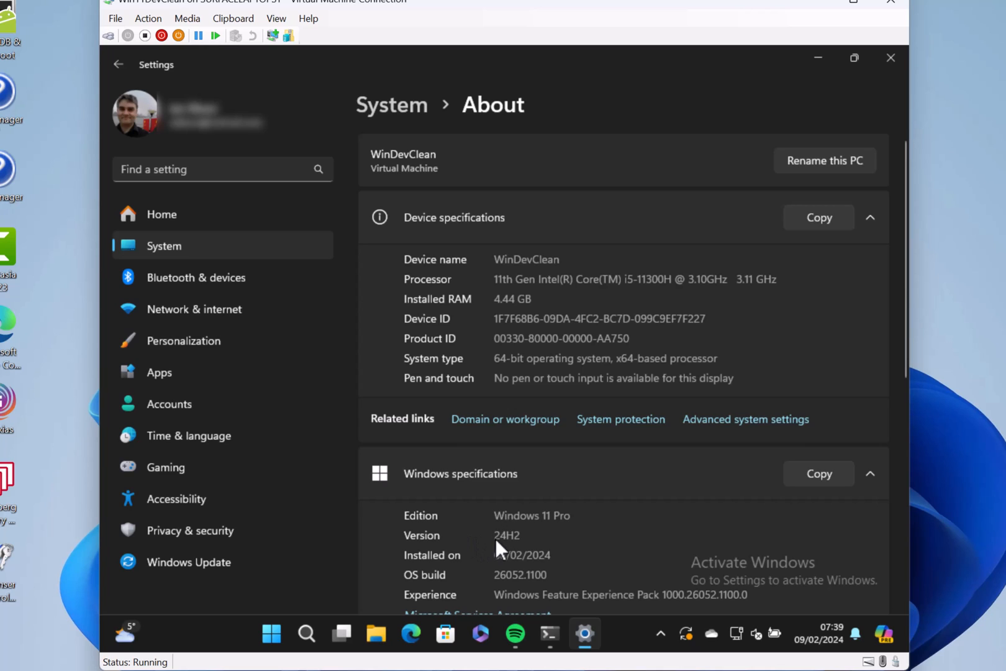
mouse_move(545, 536)
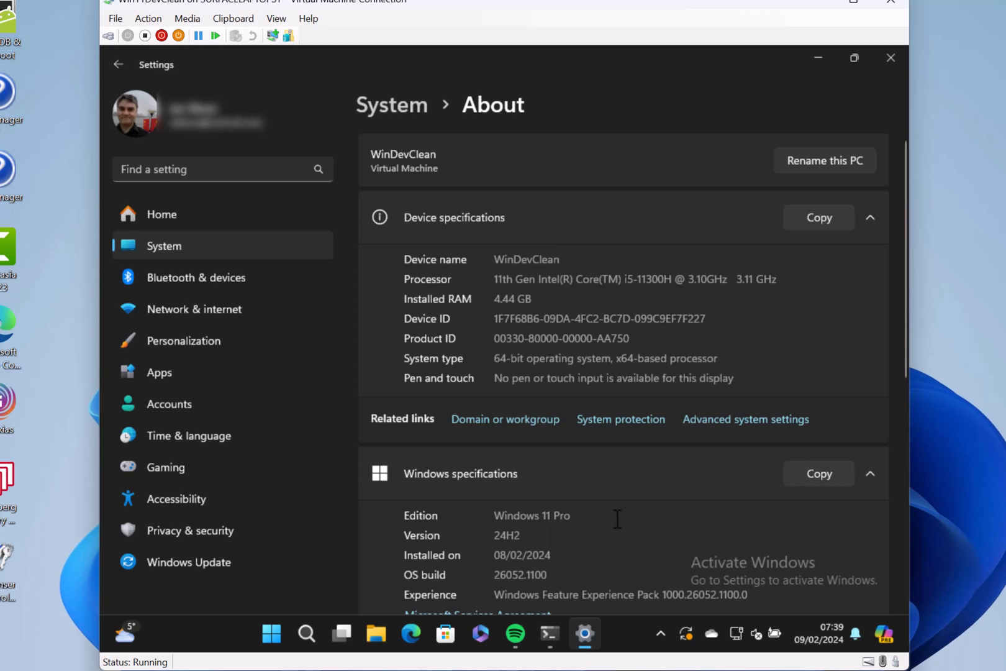
mouse_move(813, 252)
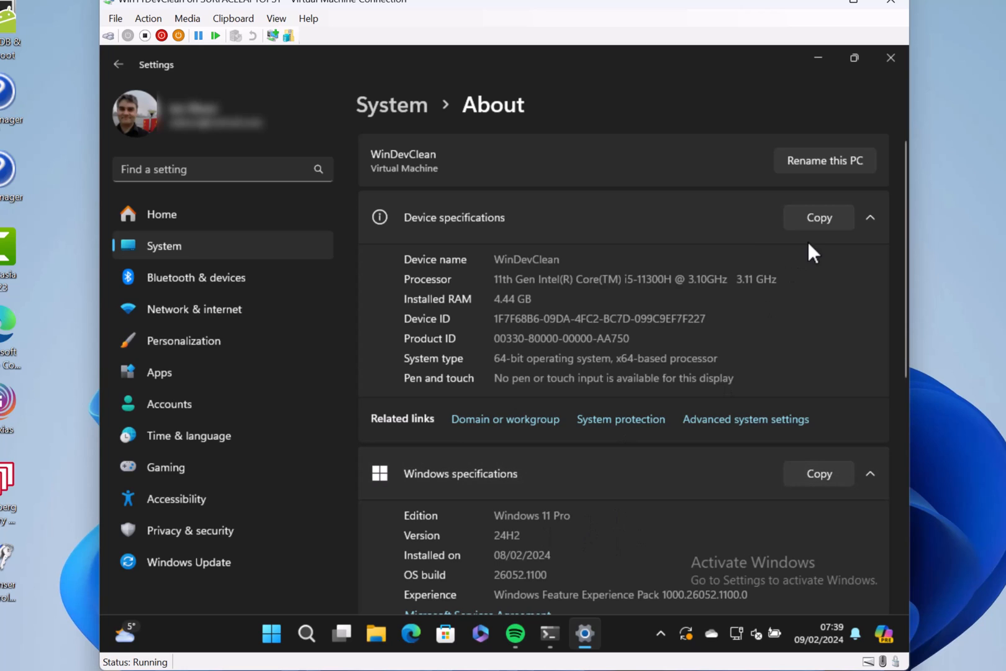
mouse_move(829, 82)
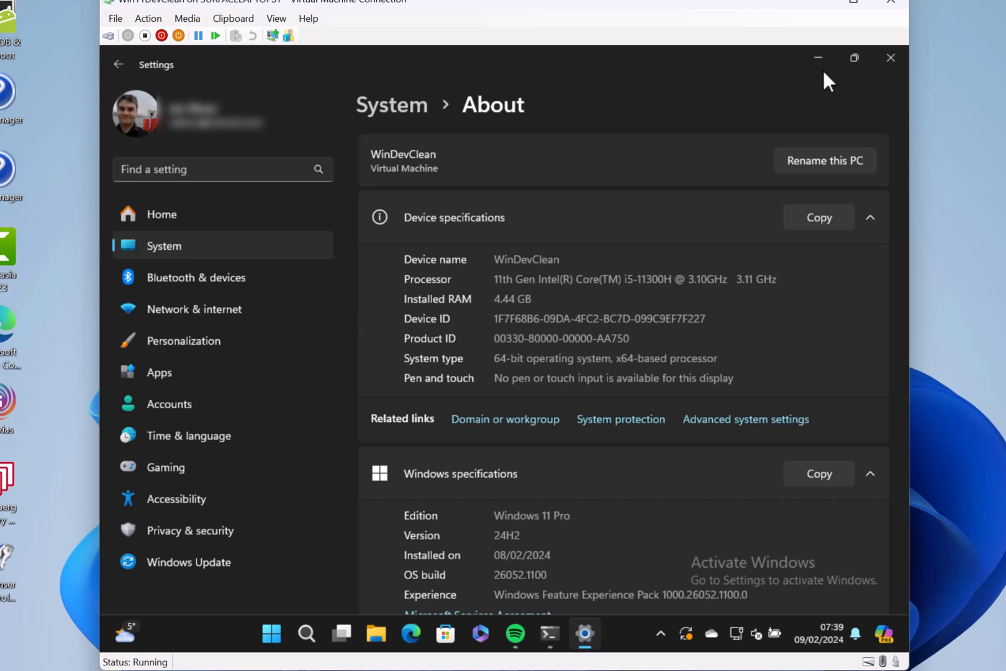
mouse_move(801, 92)
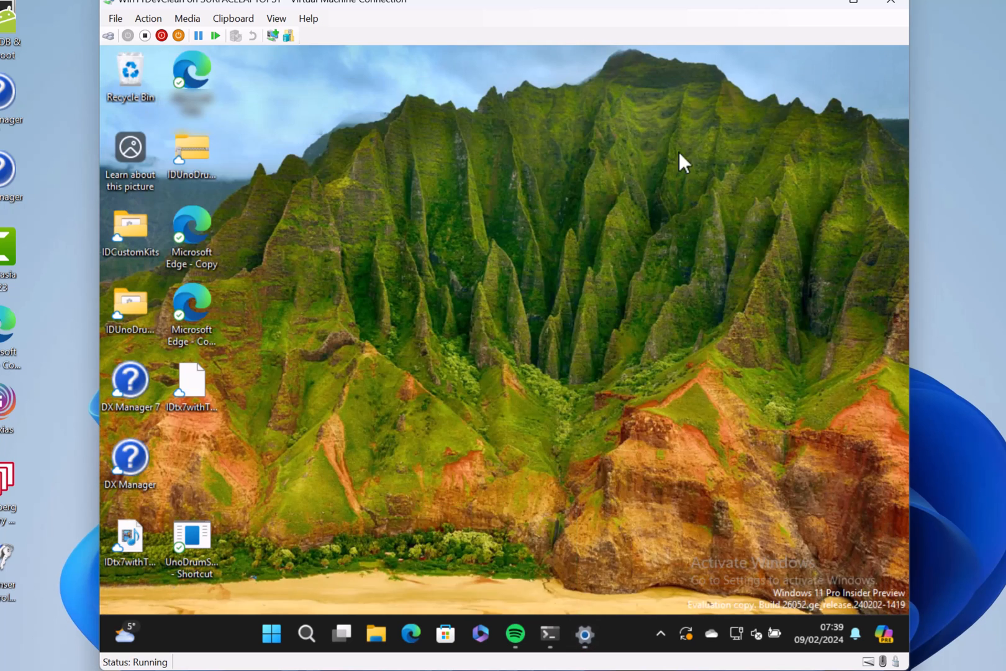
mouse_move(646, 342)
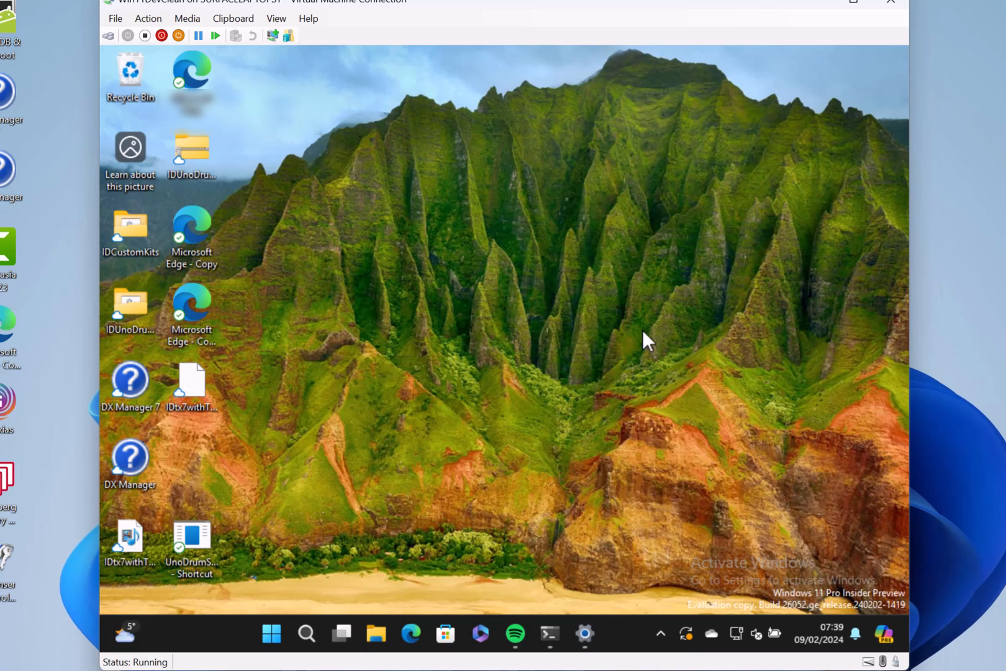
mouse_move(783, 512)
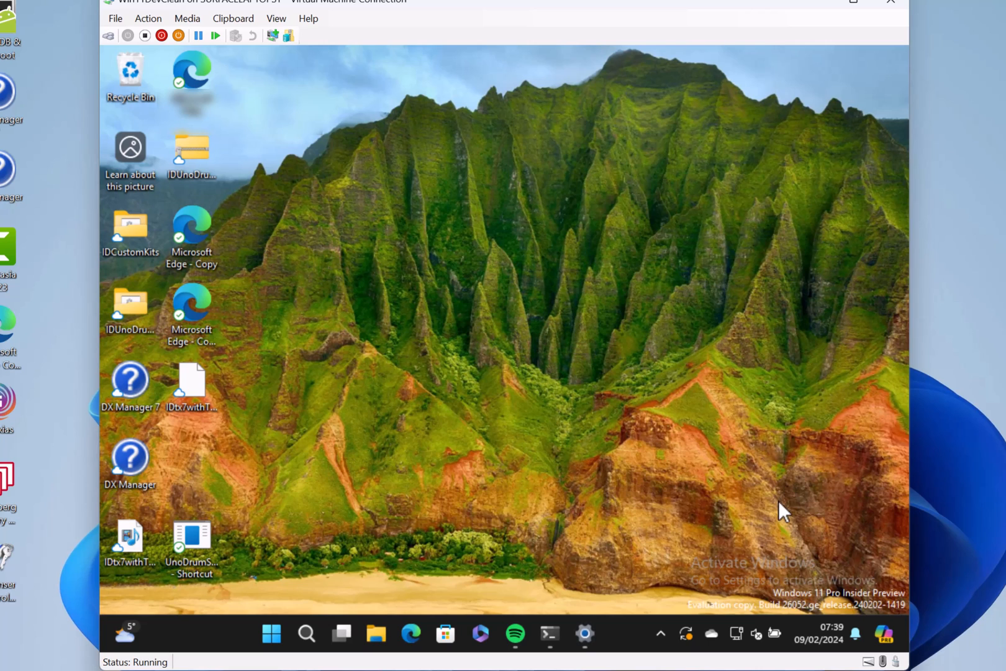
mouse_move(598, 597)
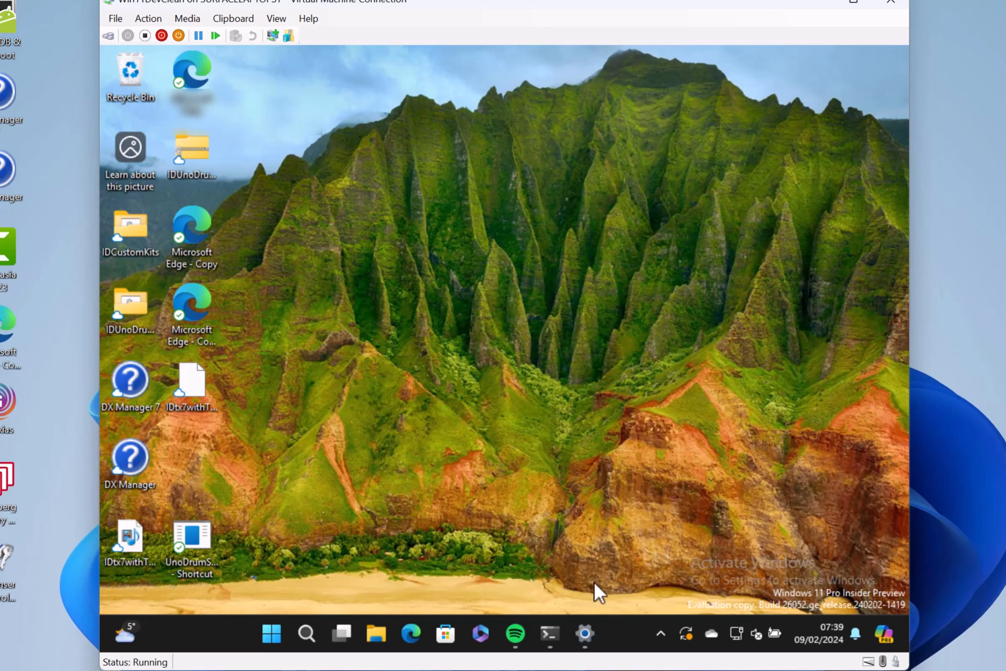
mouse_move(584, 634)
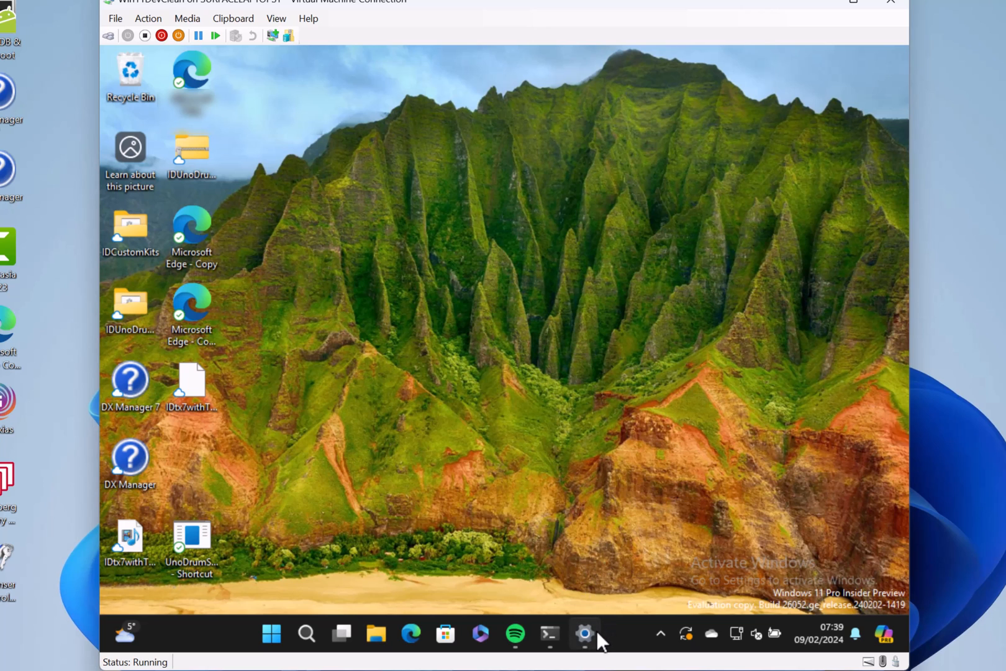
left_click(584, 634)
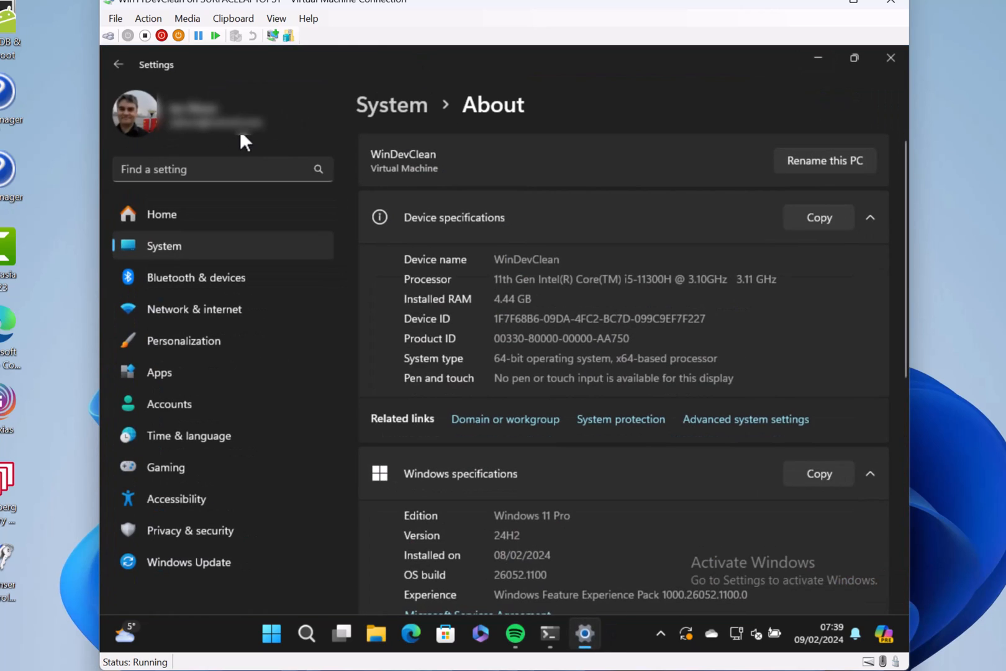
type("s")
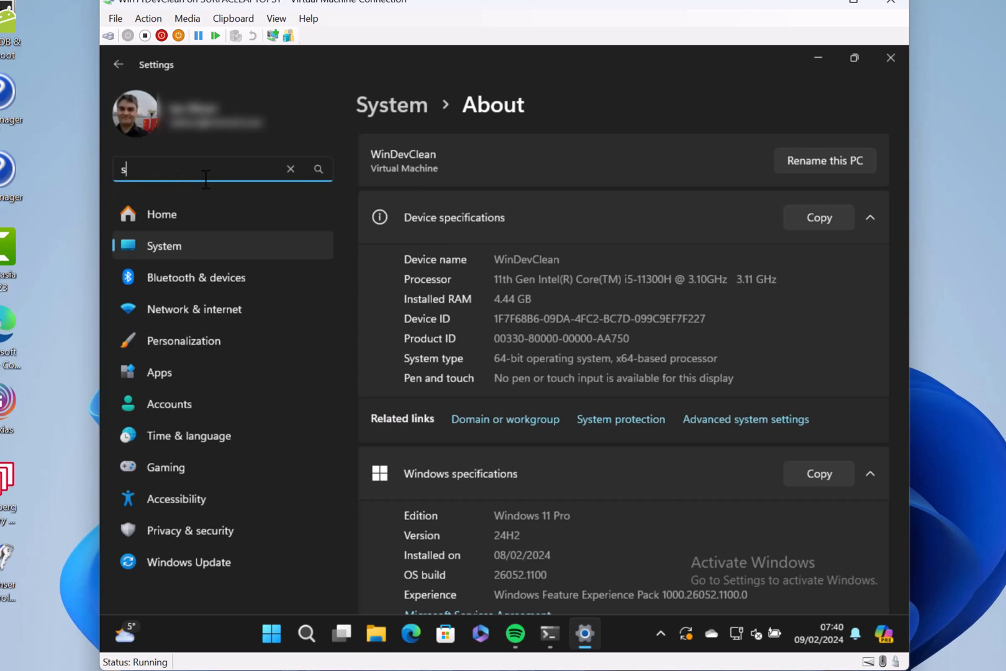
type("udo")
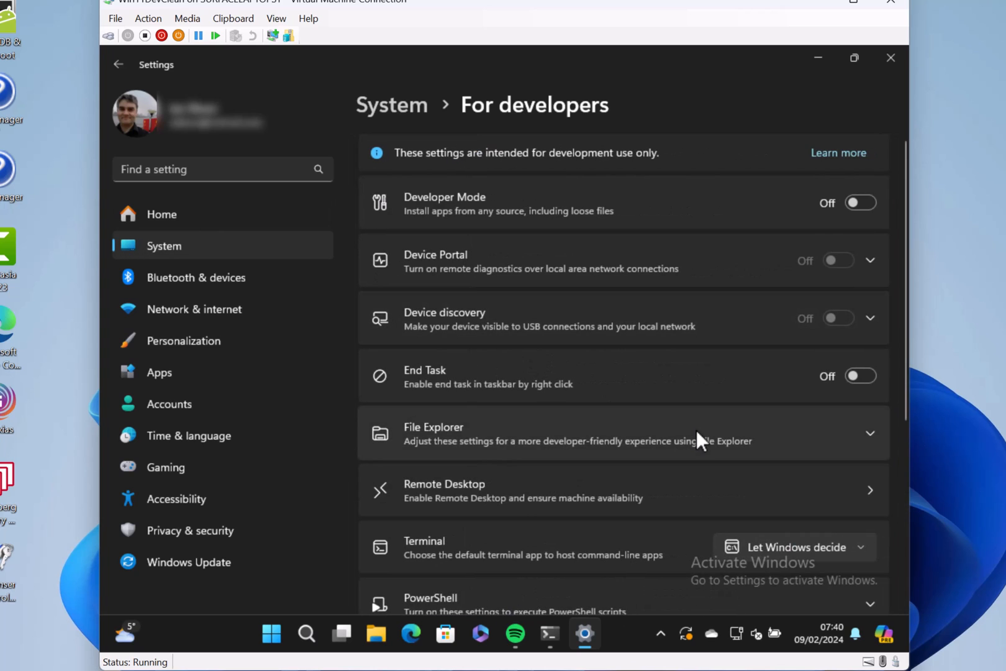
mouse_move(734, 369)
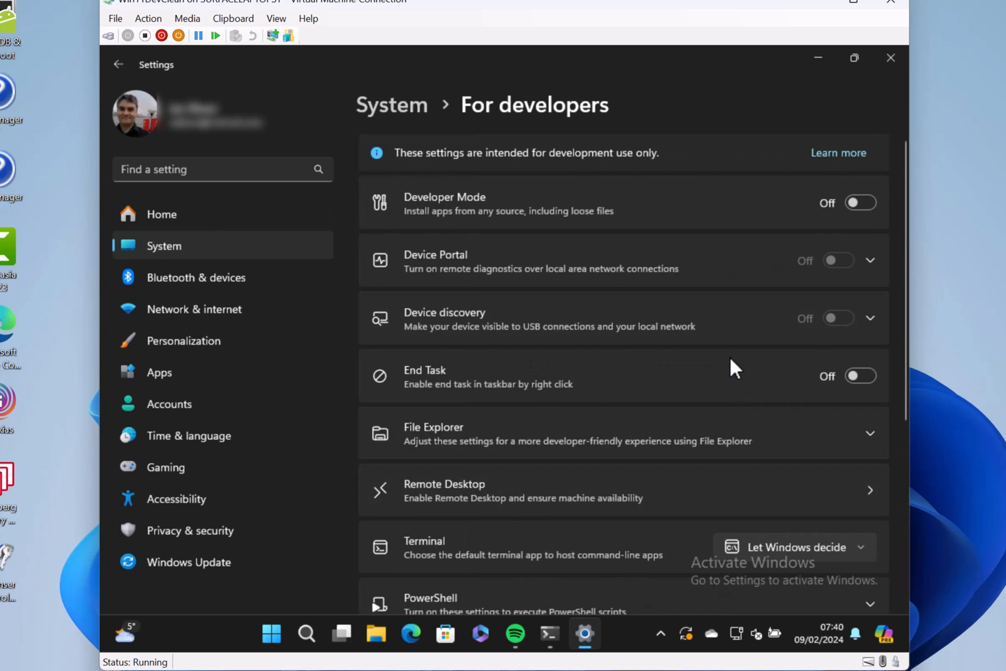
- Switch the Enable sudo toggle On and accept the Enable Sudo for Windows warning
scroll("down", 3)
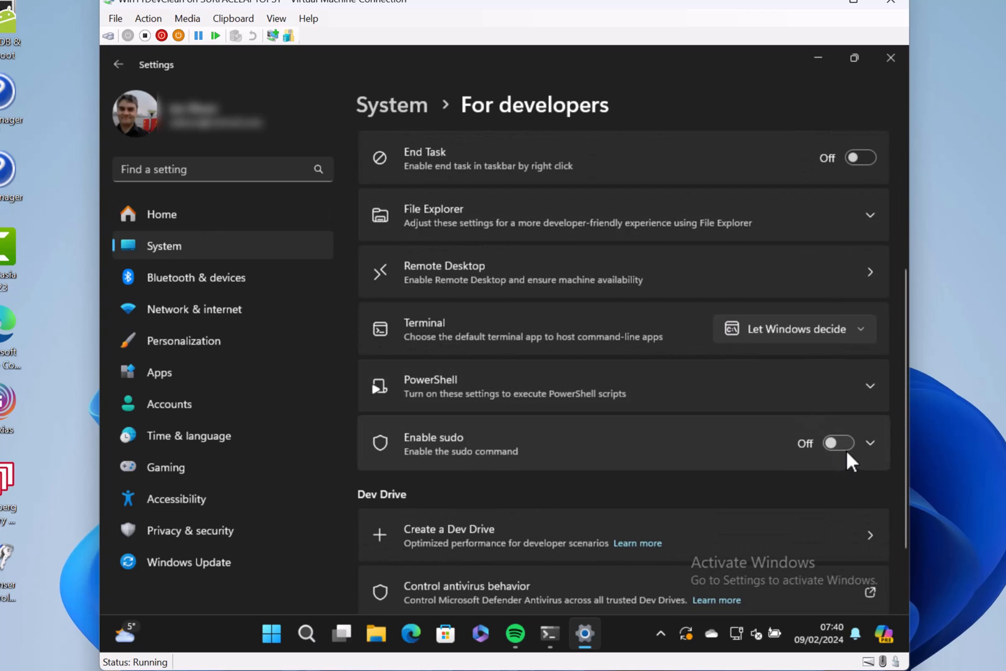
left_click(839, 442)
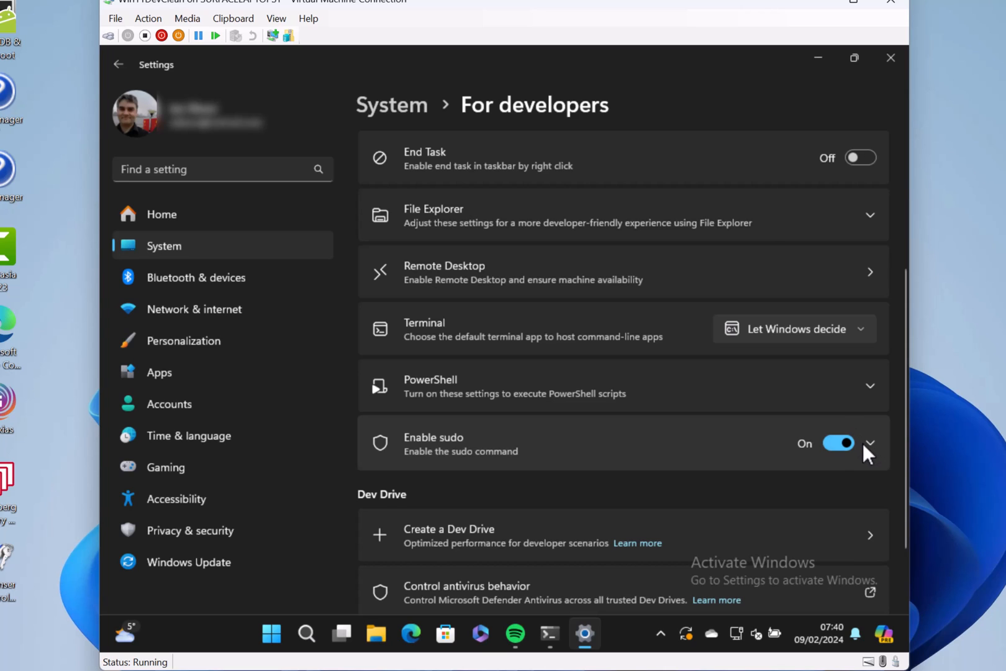
left_click(837, 443)
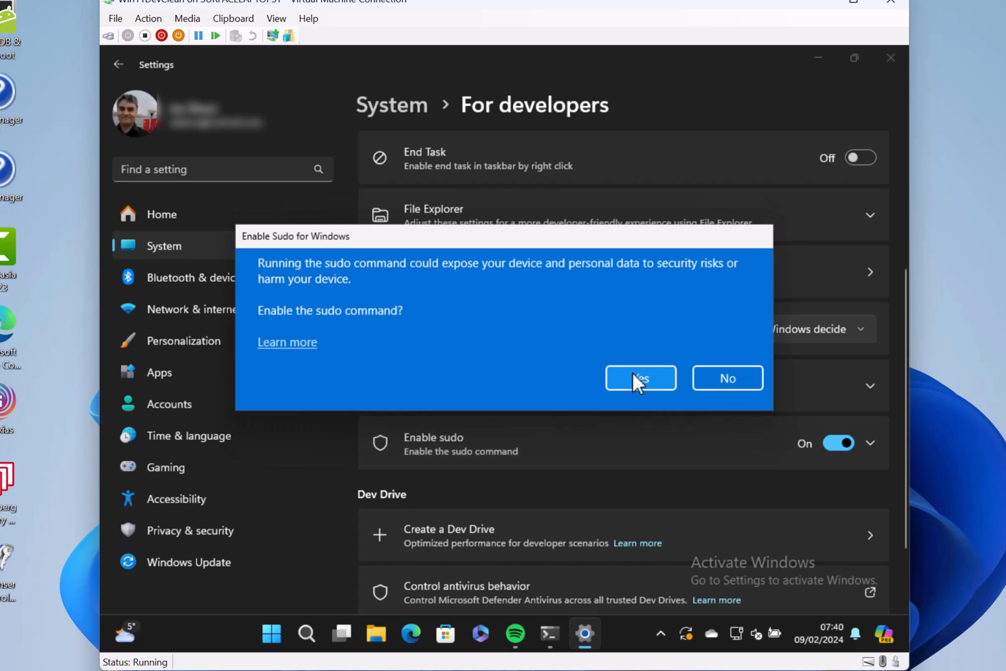
left_click(639, 378)
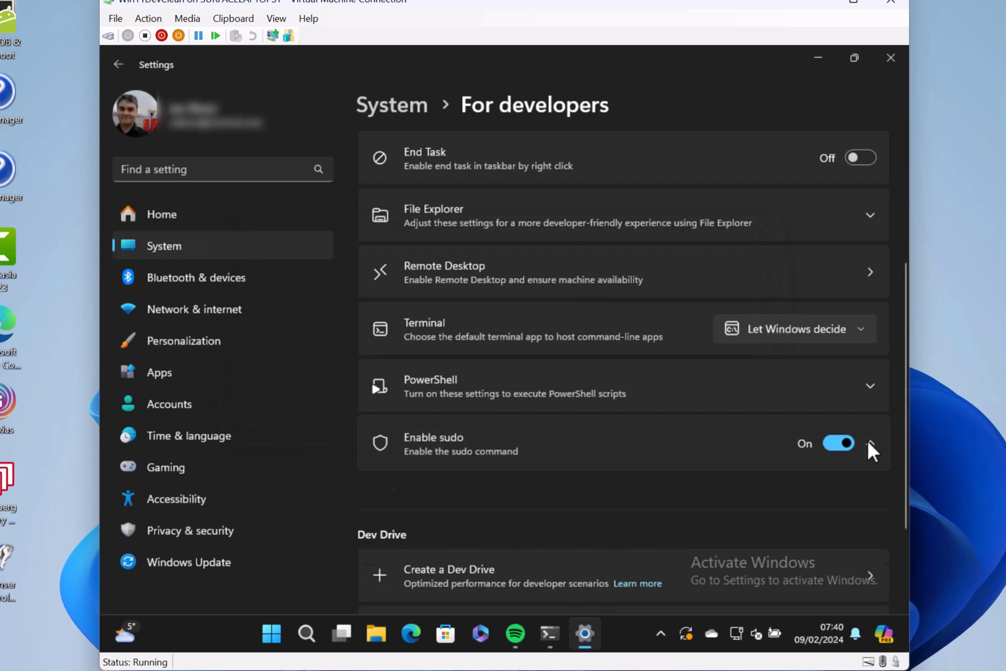
- Set 'Configure how sudo runs applications' to Inline
scroll("down", 3)
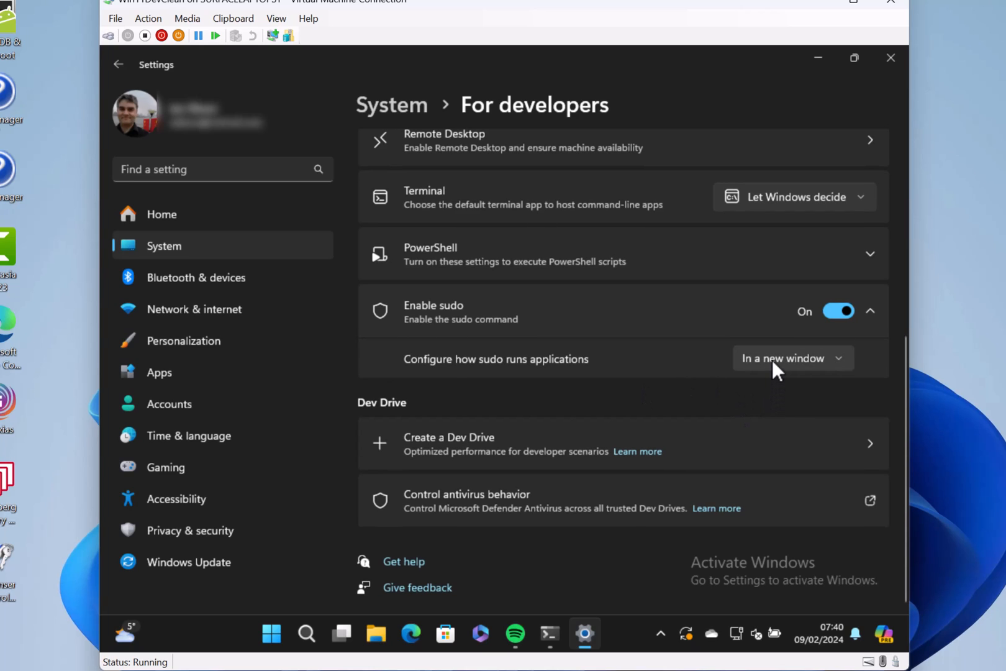
left_click(792, 359)
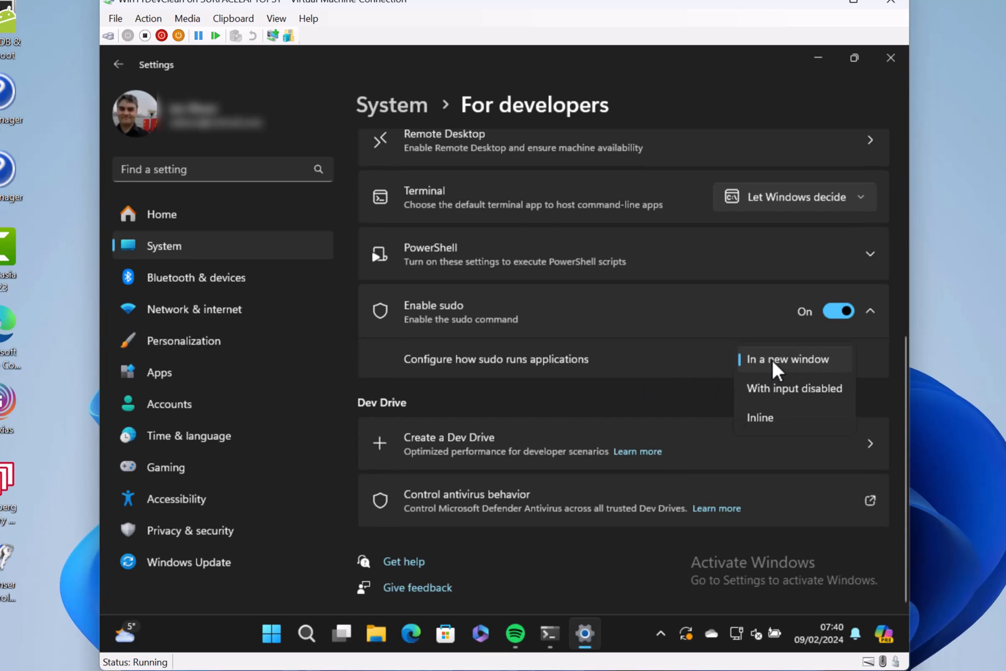
mouse_move(768, 423)
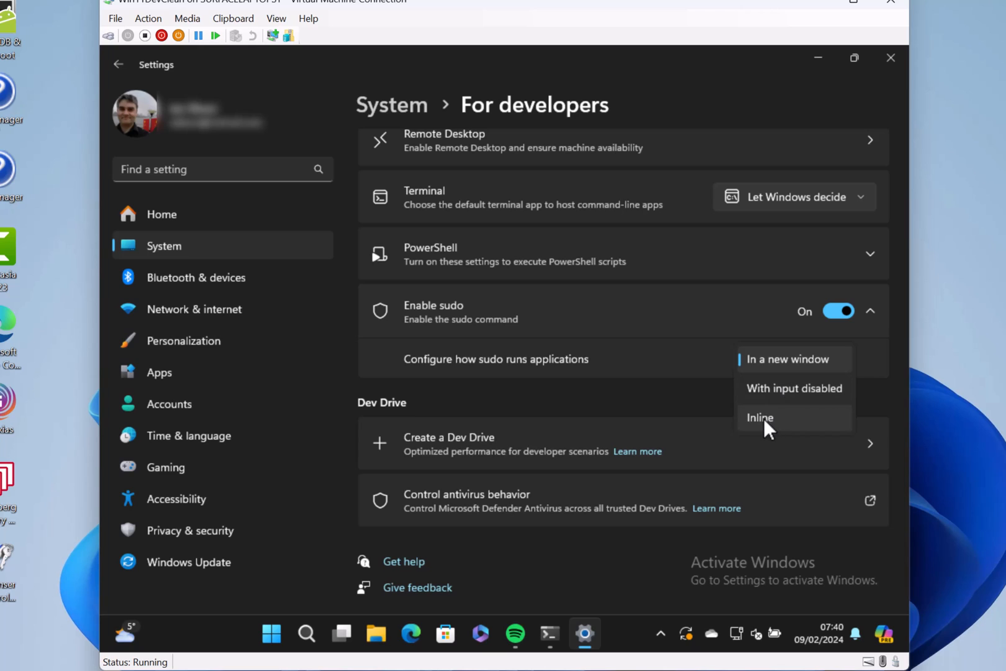
left_click(760, 417)
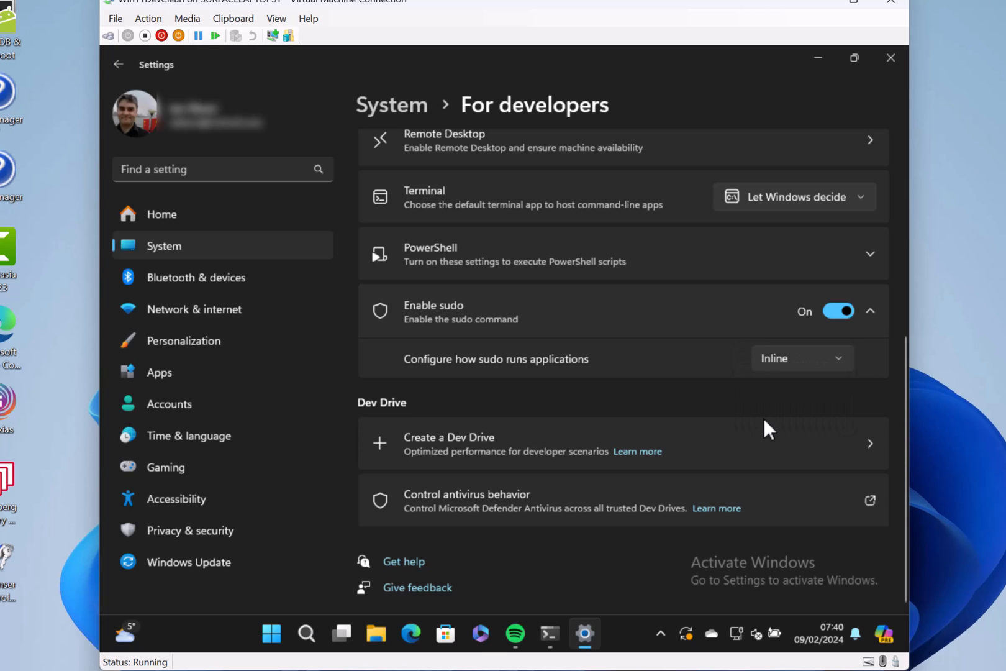
mouse_move(548, 634)
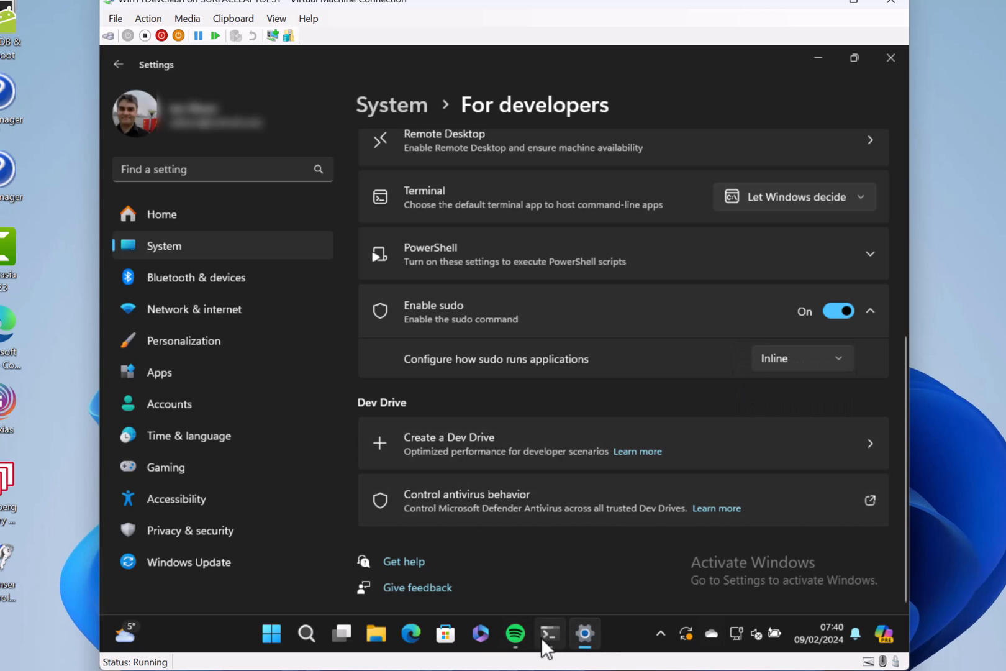
- Run 'sudo ipconfig' in Command Prompt and approve the UAC elevation prompt
left_click(548, 635)
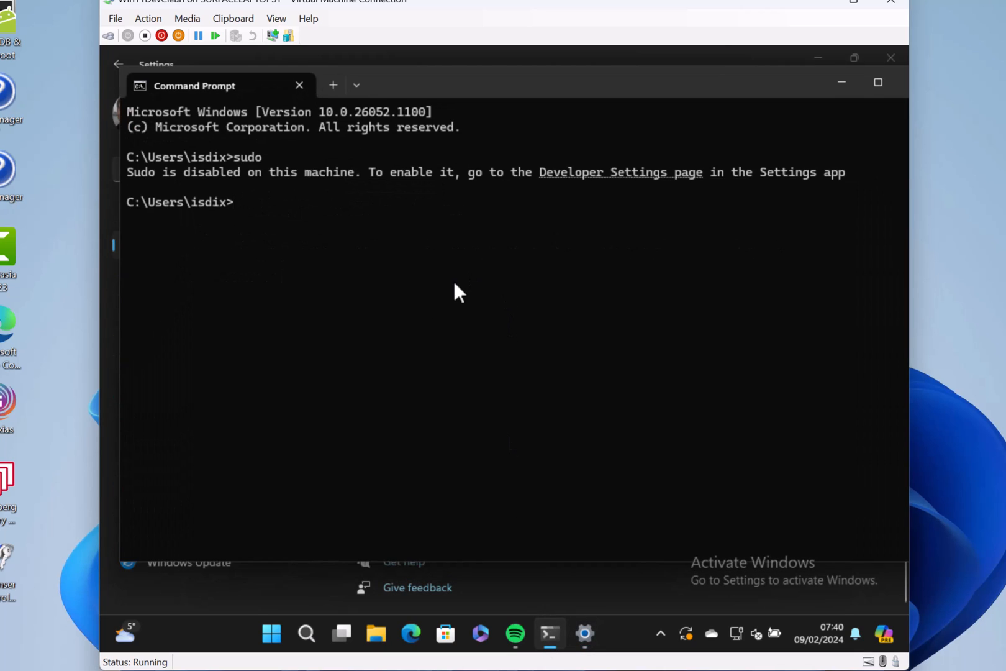
type("sudo")
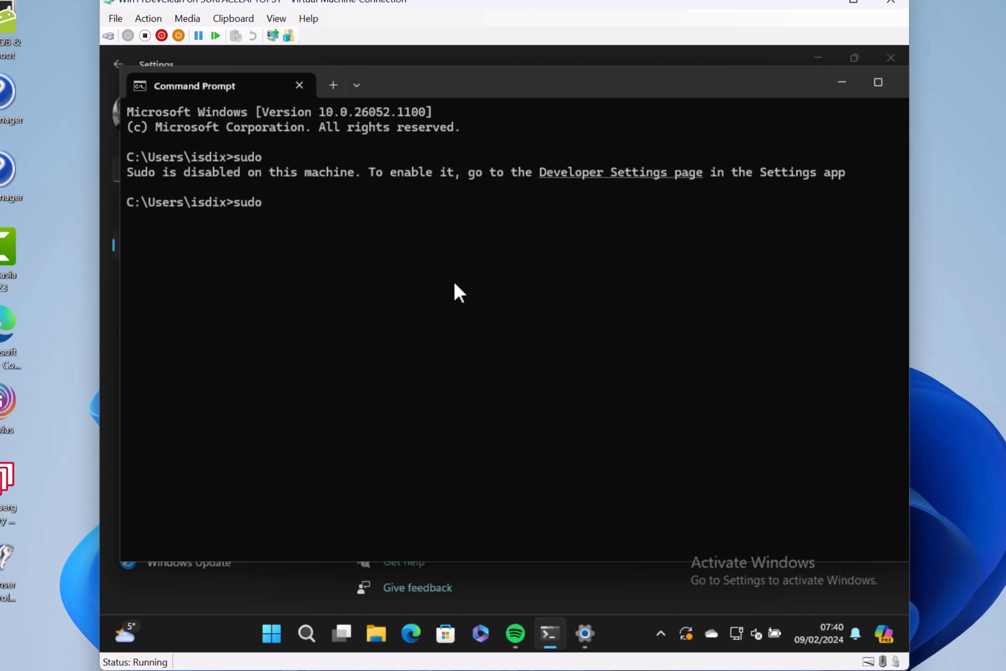
type("ipco")
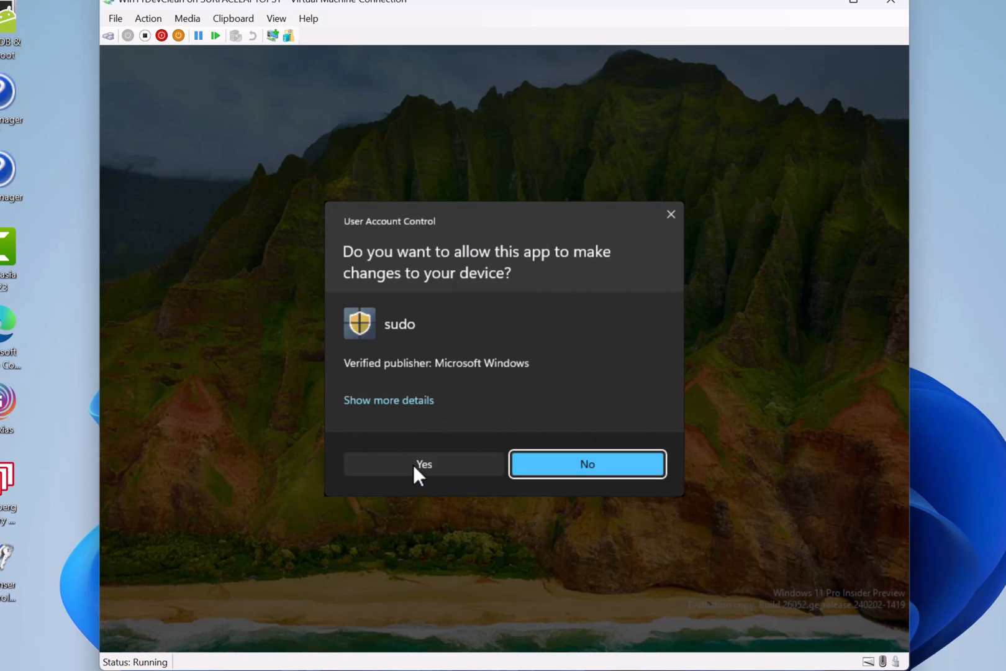
left_click(423, 464)
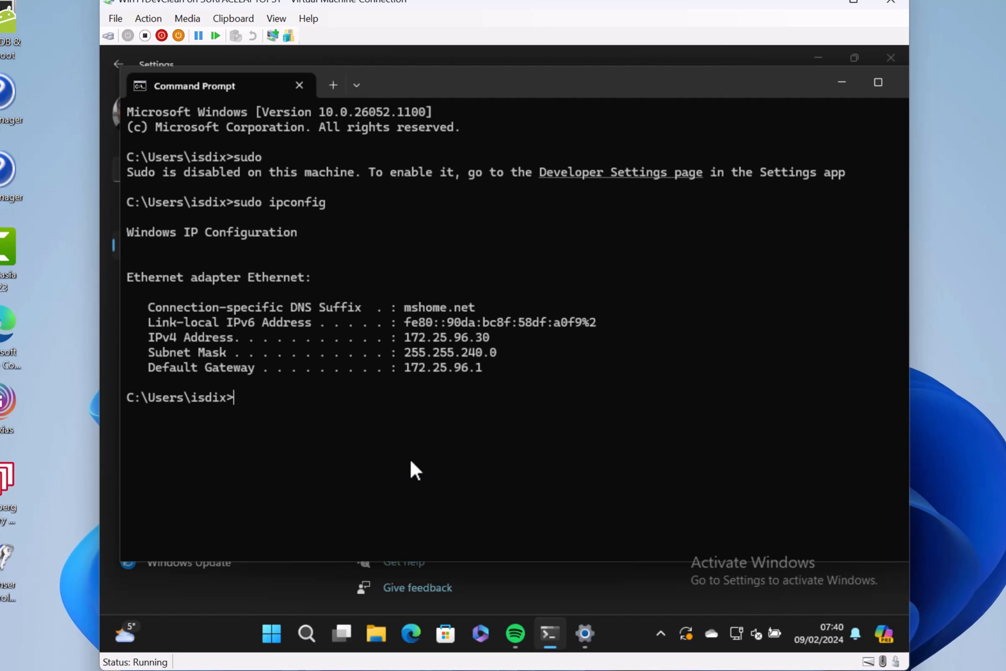
mouse_move(584, 635)
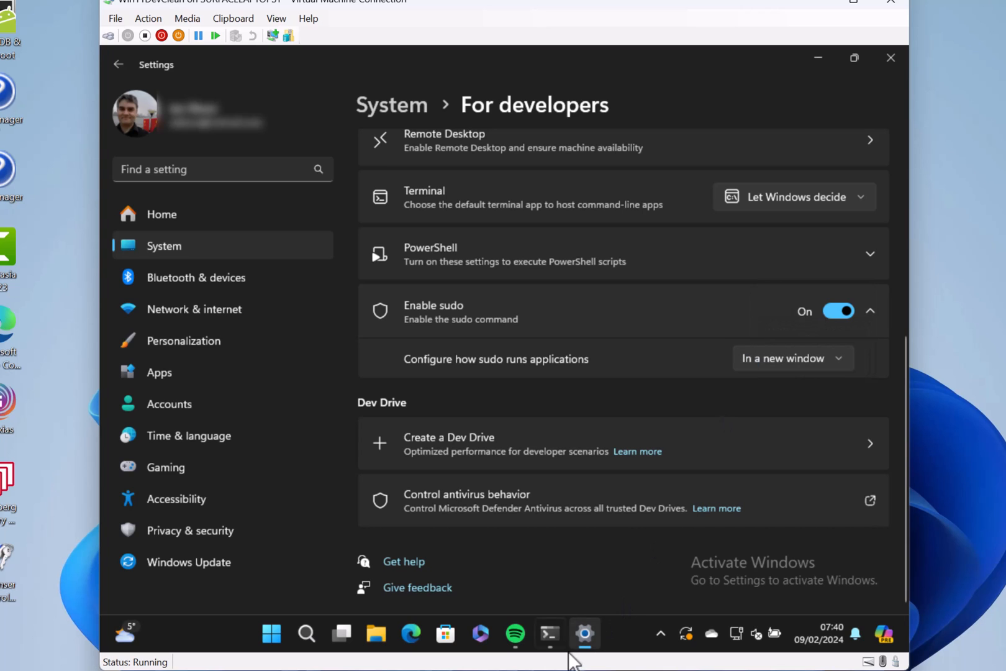
- Rerun sudo ipconfig with UAC approval, then close the Settings window
left_click(548, 634)
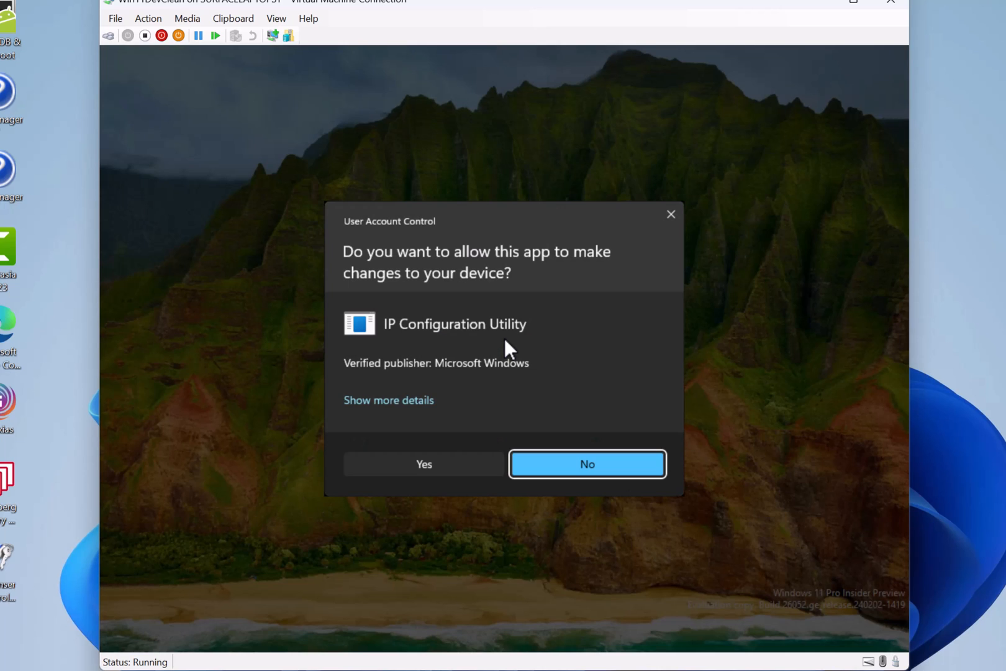
left_click(423, 463)
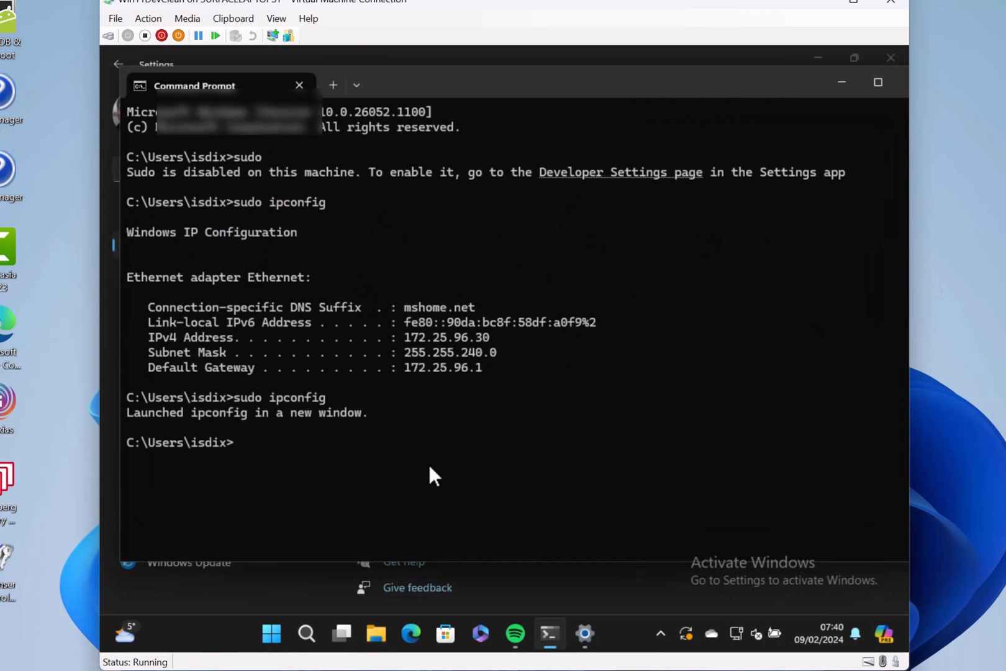
mouse_move(431, 427)
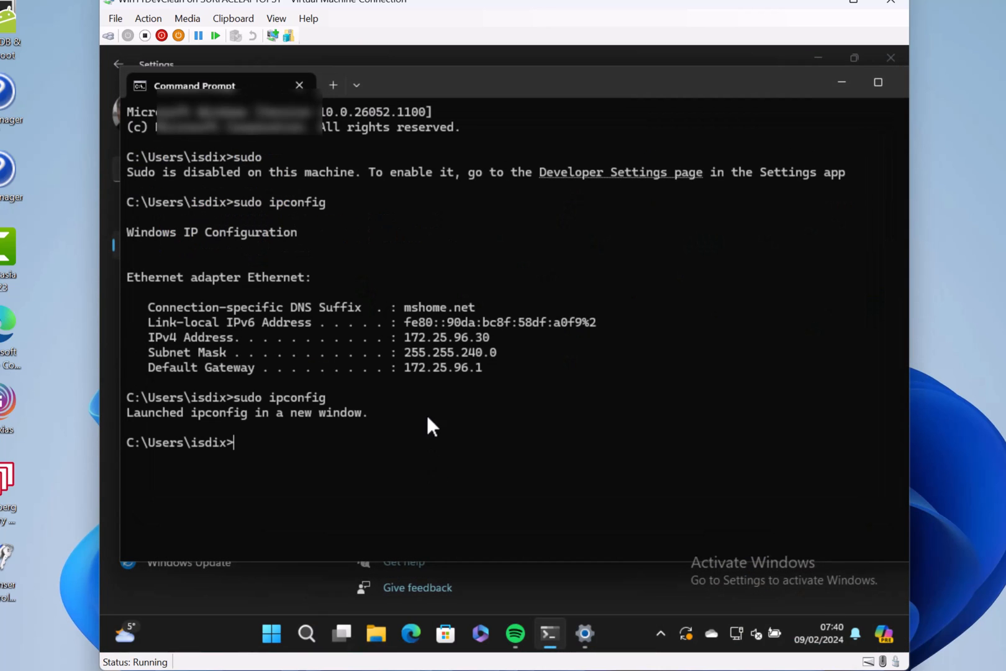
mouse_move(785, 159)
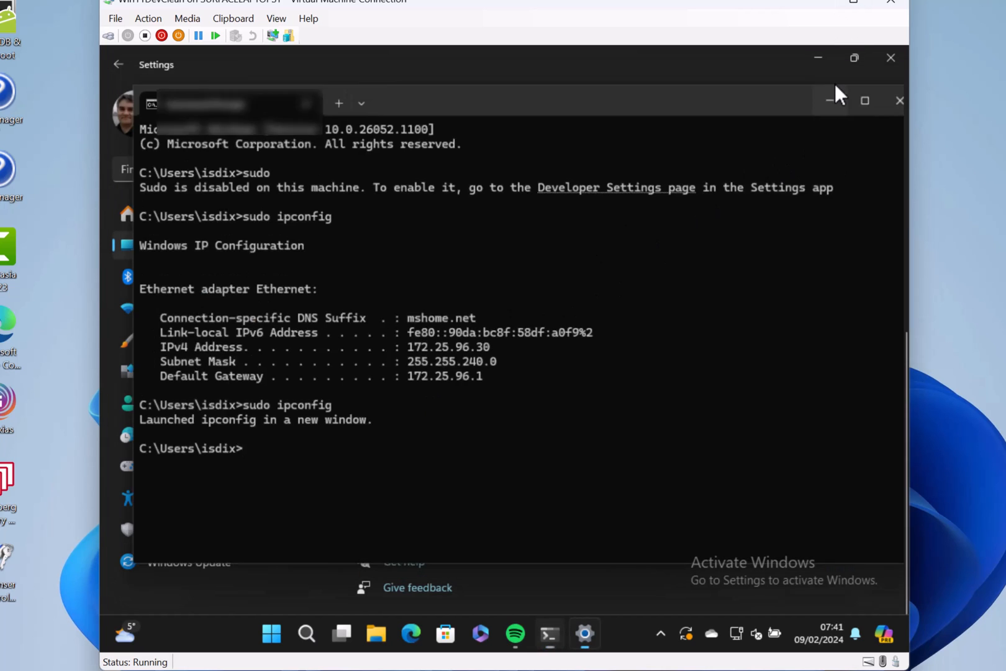
left_click(548, 634)
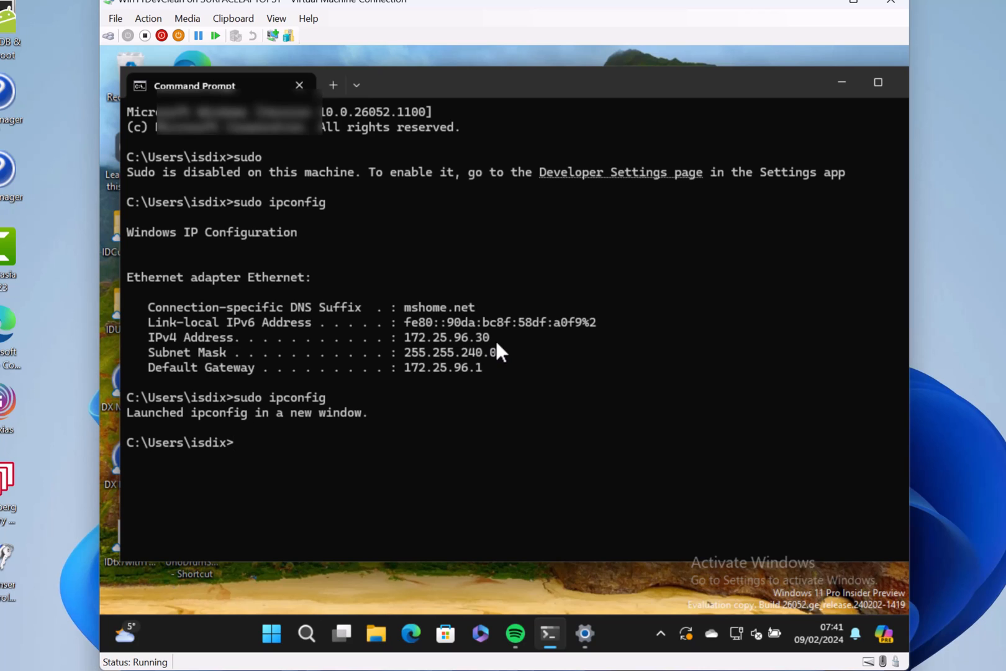
mouse_move(427, 446)
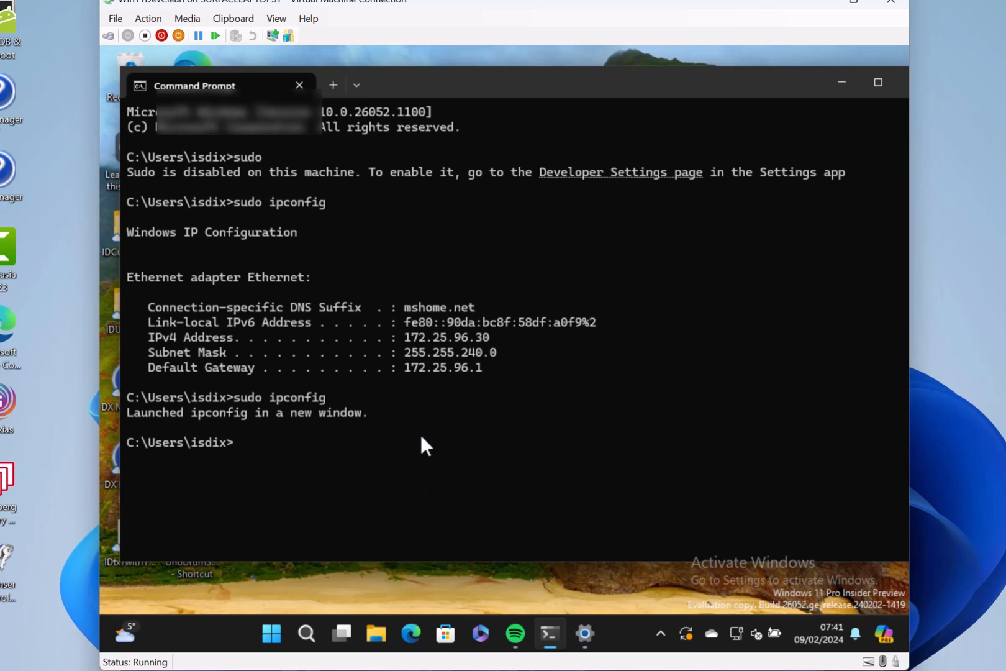
mouse_move(301, 504)
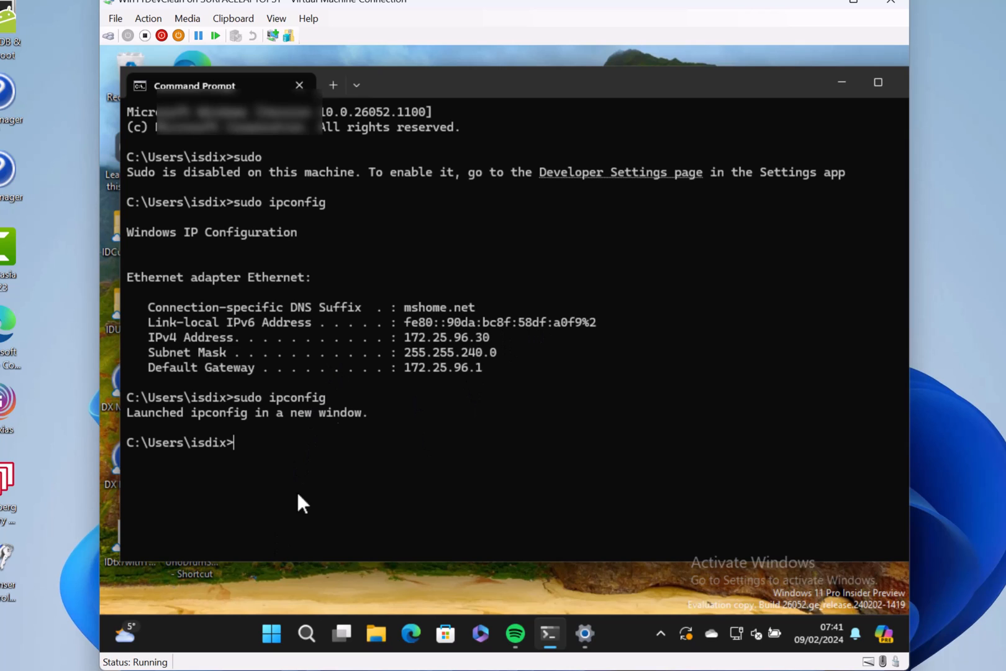
mouse_move(523, 308)
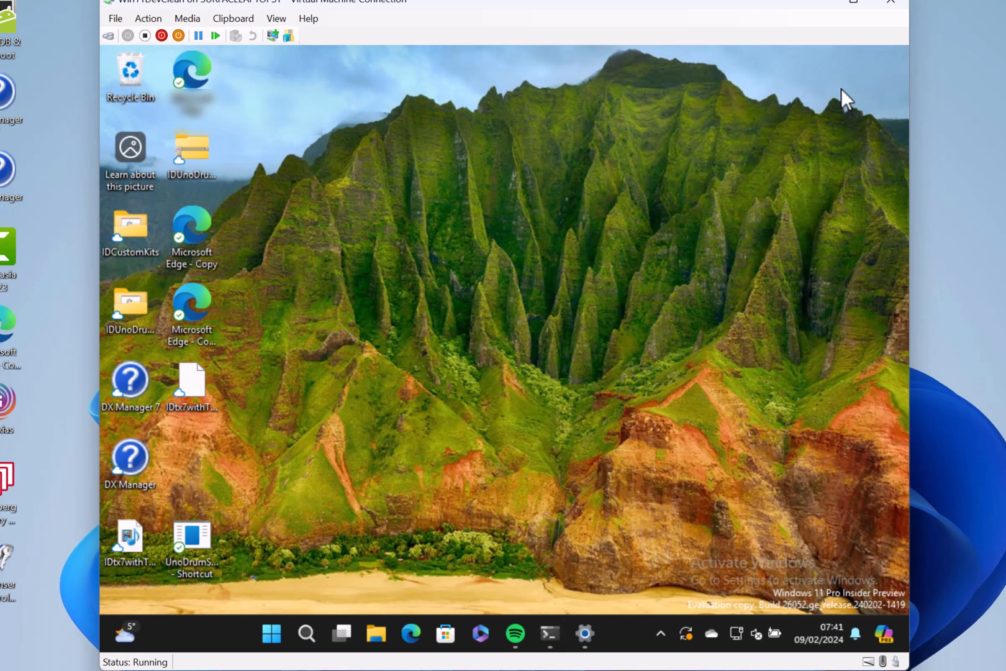
mouse_move(715, 349)
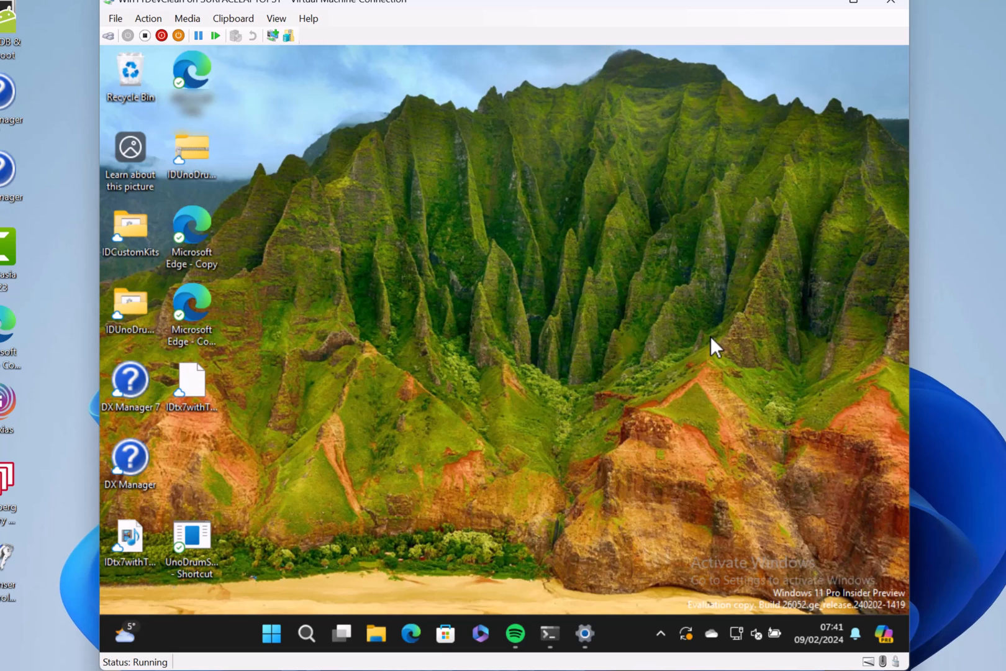
mouse_move(520, 430)
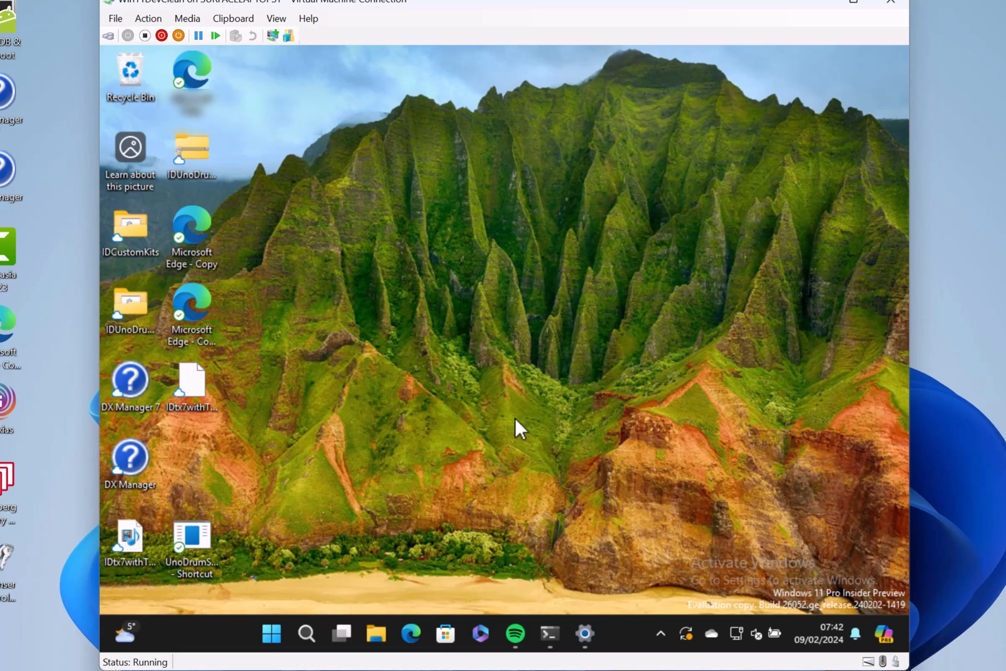
mouse_move(603, 600)
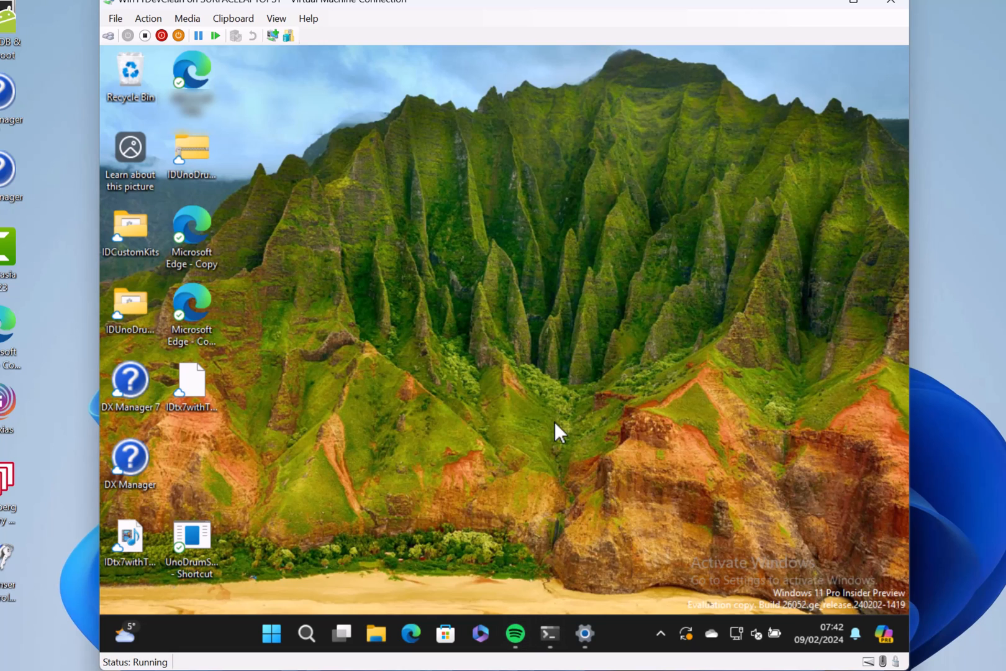
mouse_move(501, 627)
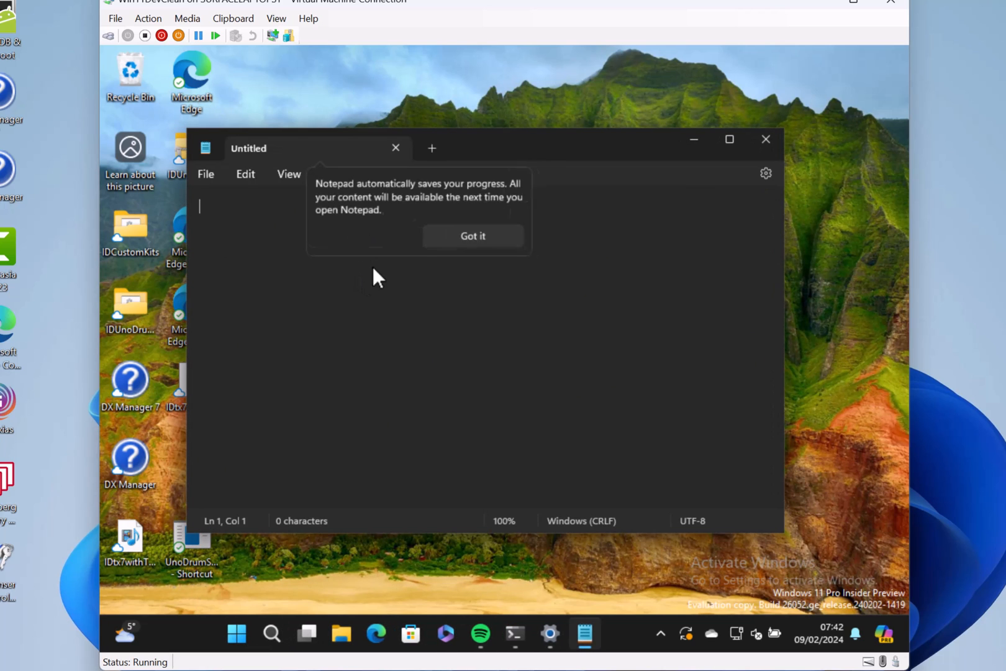
- Dismiss Notepad's autosave notice, open The Digital Lifestyle Show #934 article in Edge, and invoke Copilot
left_click(473, 236)
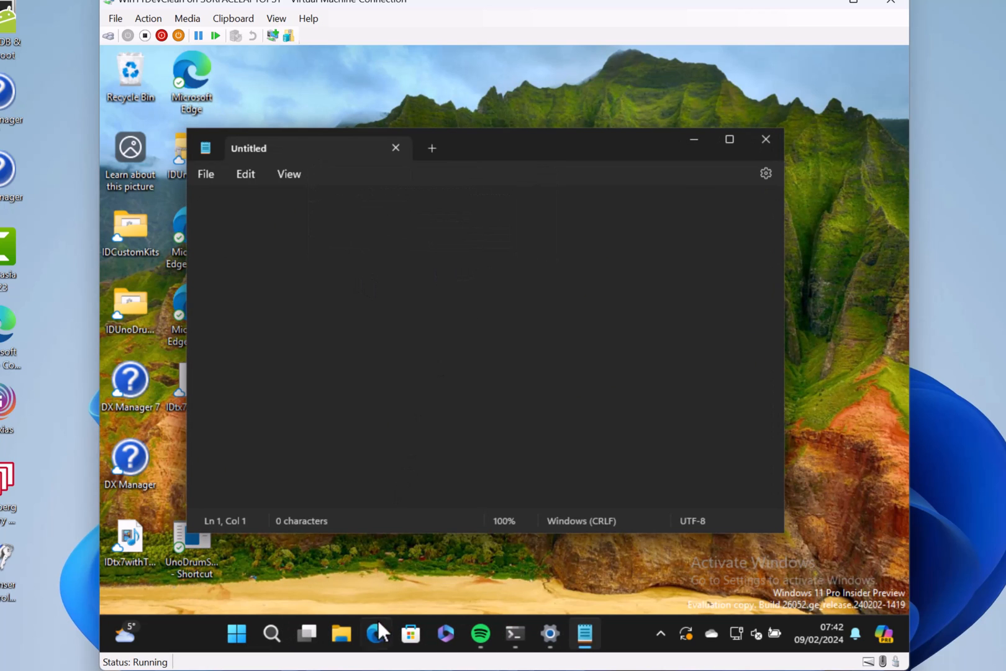
left_click(376, 635)
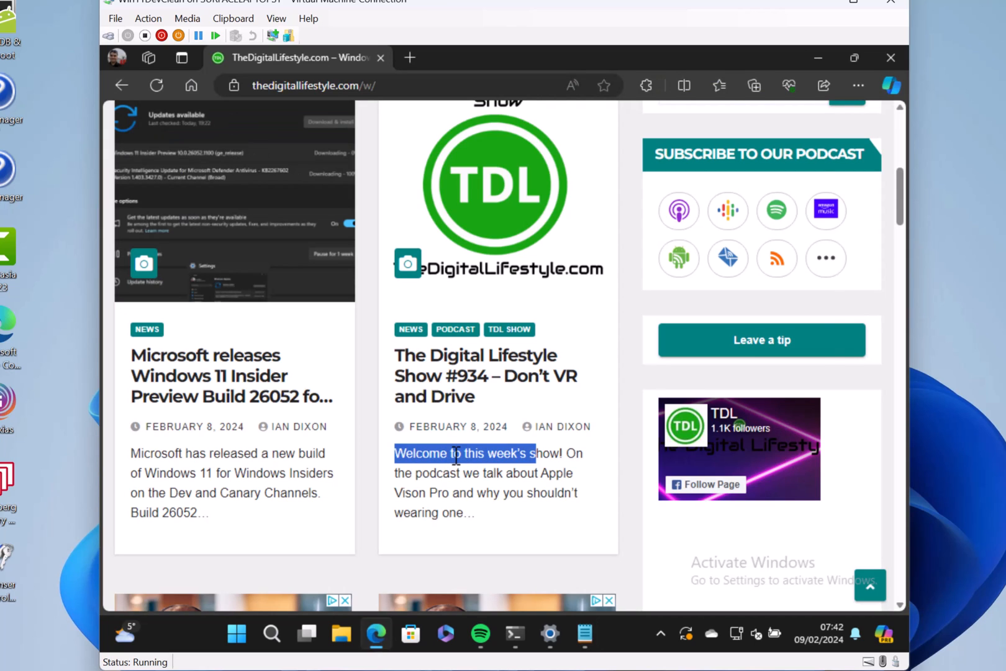
mouse_move(507, 193)
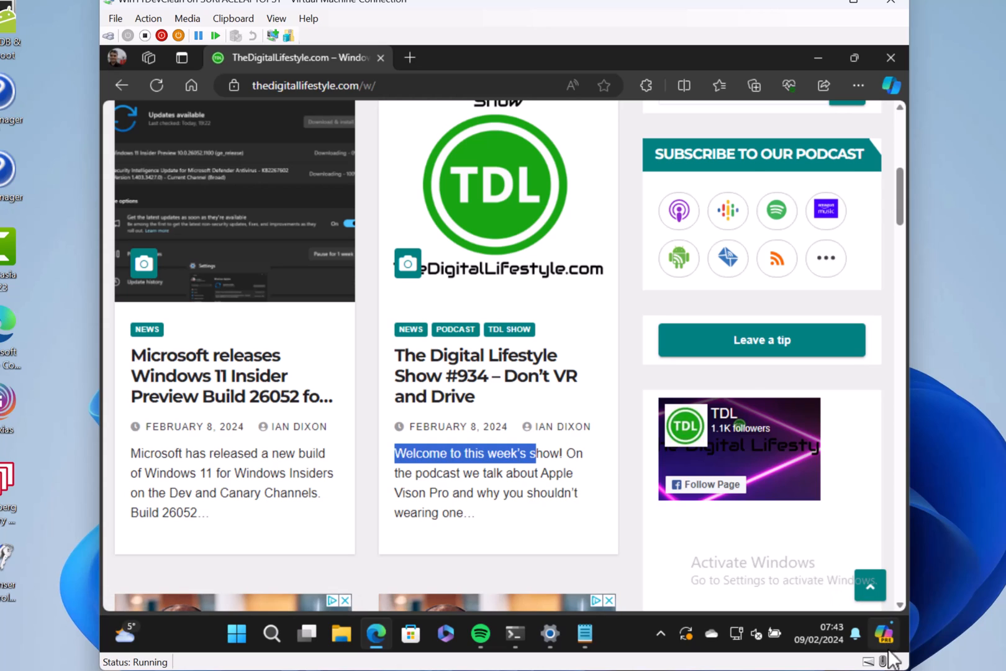
left_click(885, 635)
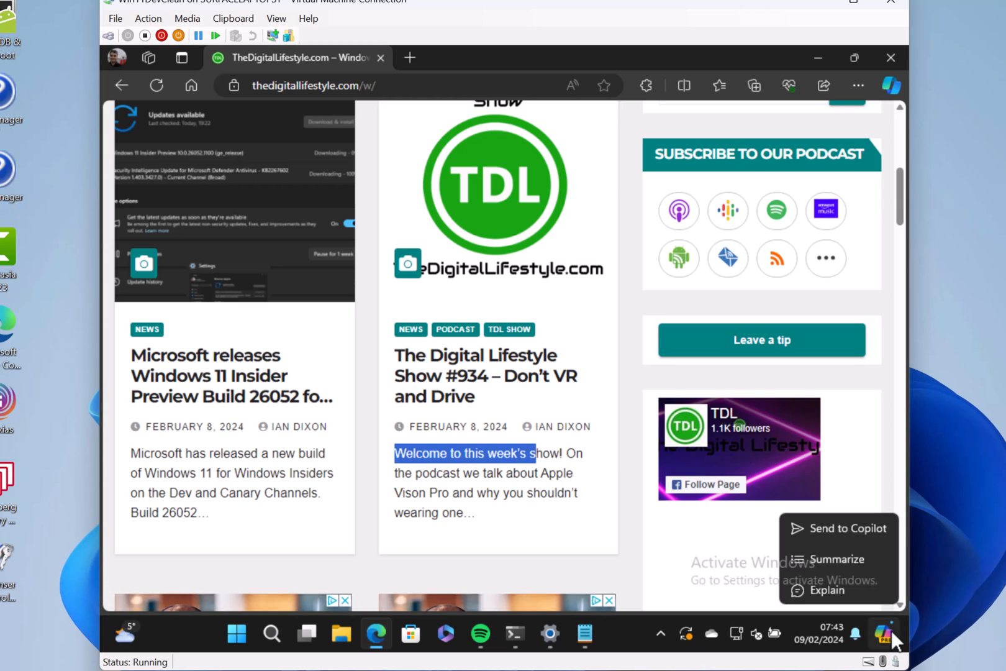
left_click(485, 376)
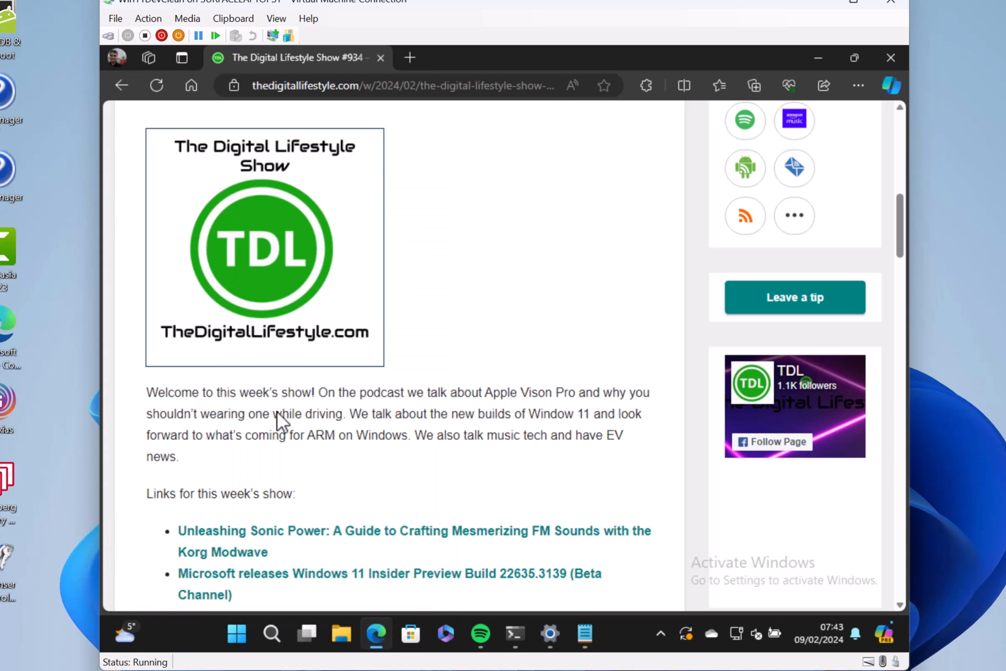
mouse_move(886, 632)
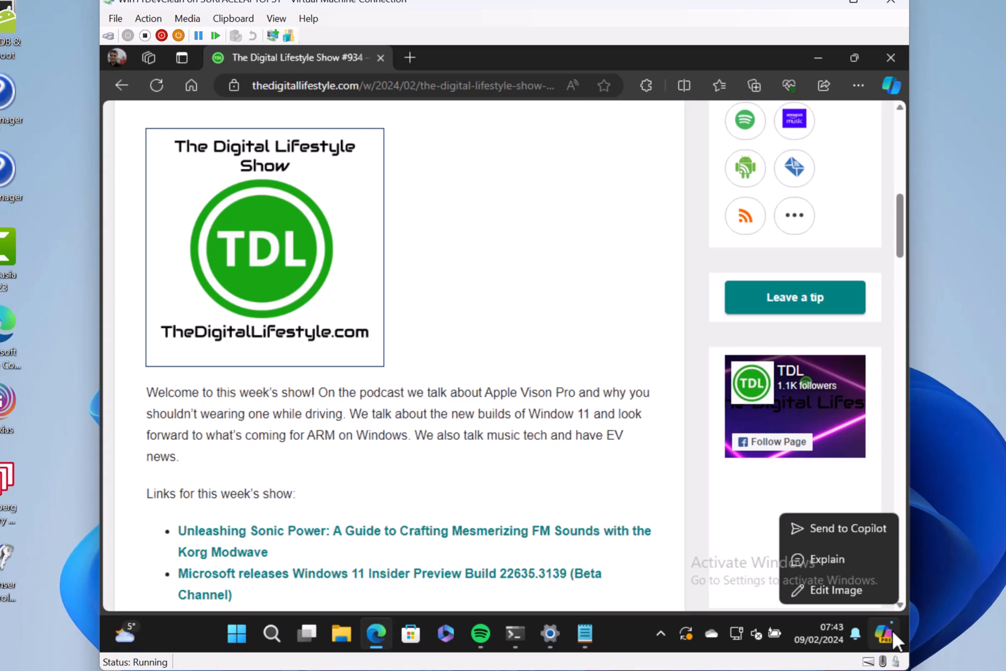
left_click(634, 306)
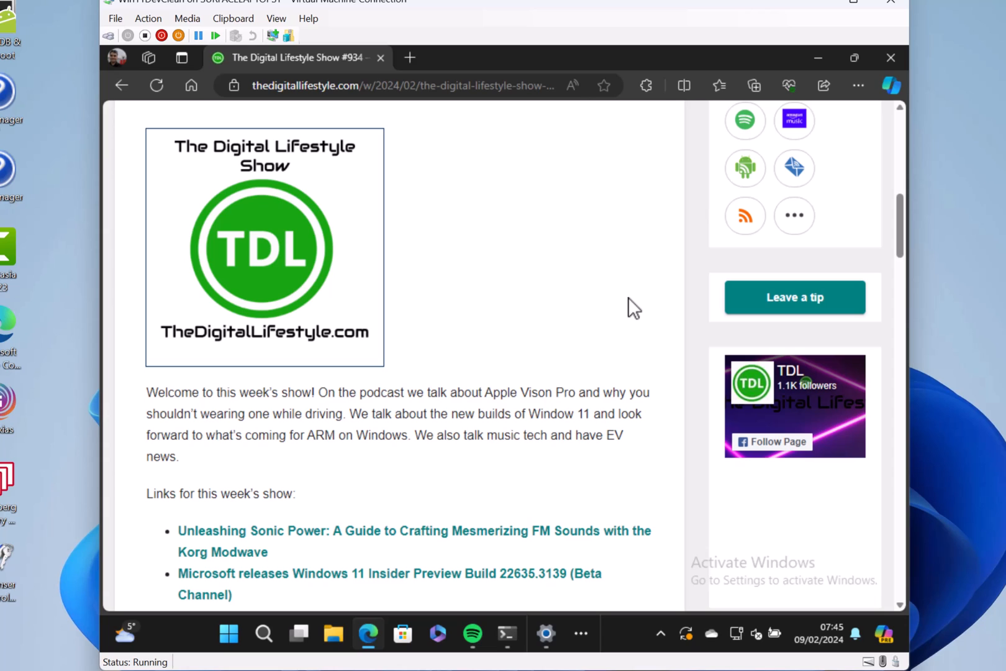
mouse_move(696, 308)
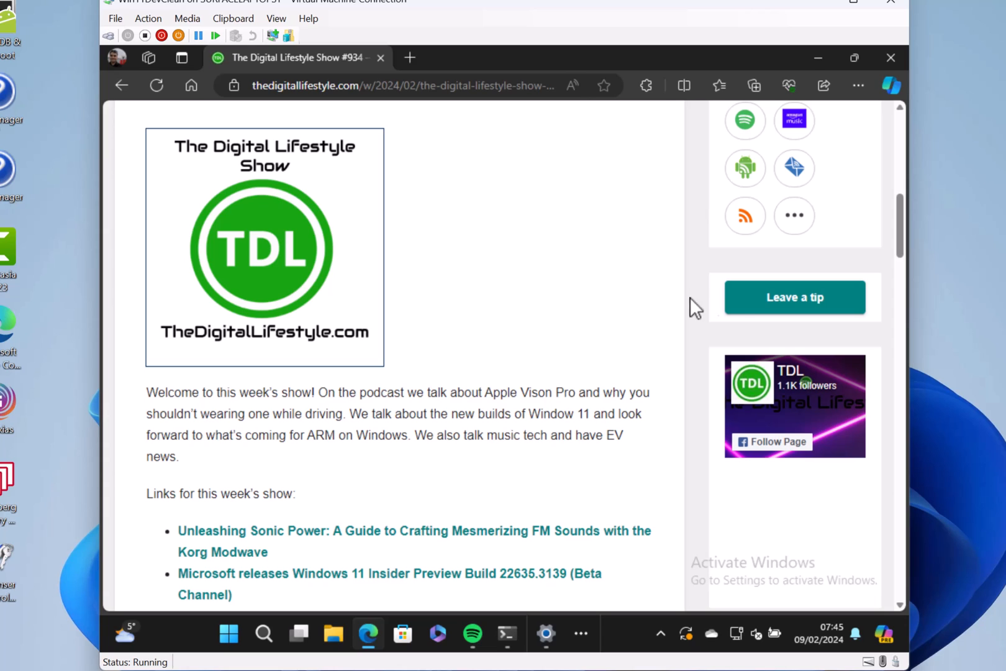
mouse_move(491, 287)
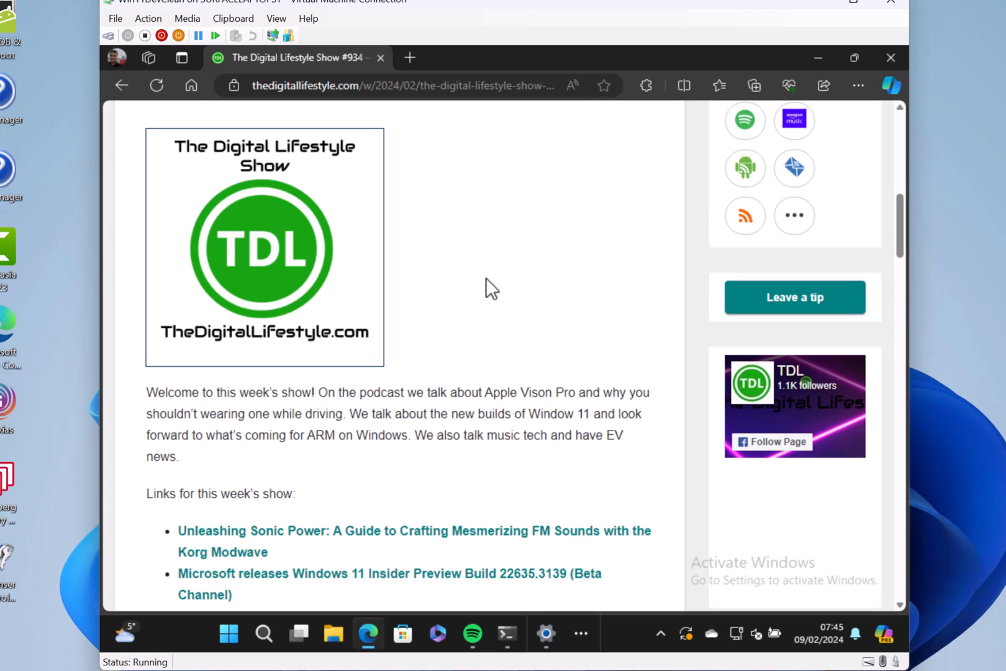